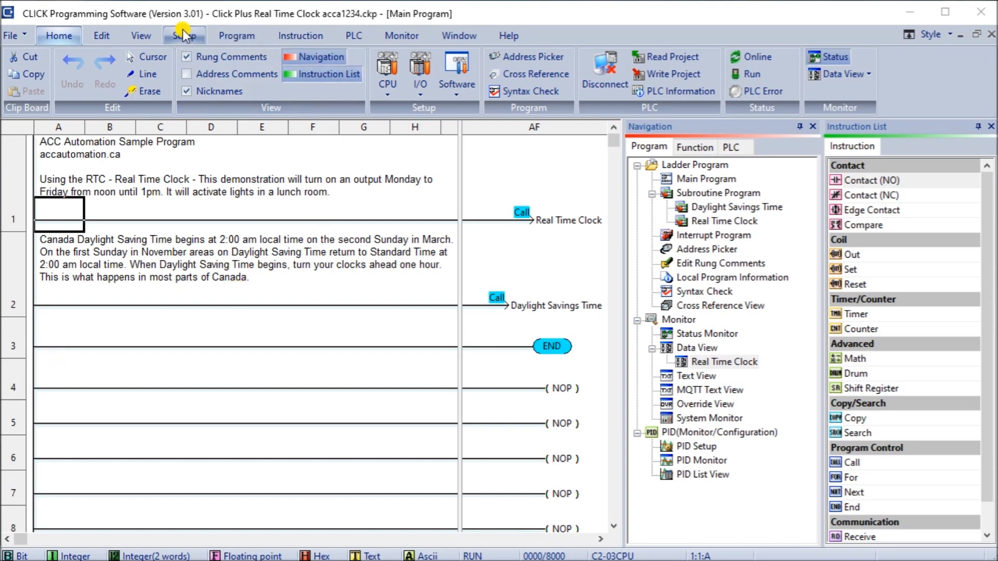
{"action": "mouse_move", "coordinate": [178, 16]}
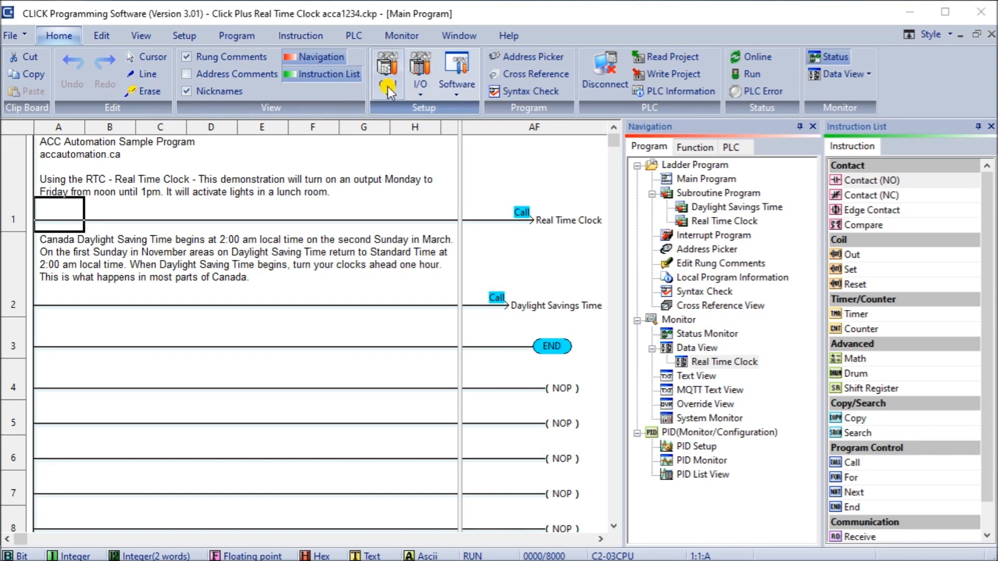
Step: Show the CPU setup options list and the full Setup ribbon of commands
{"action": "left_click", "coordinate": [387, 67]}
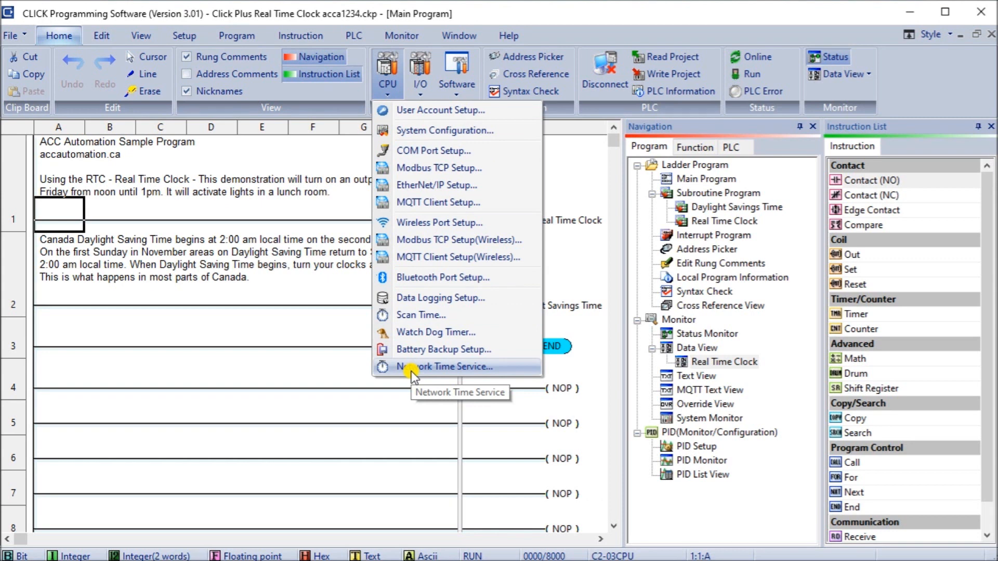
{"action": "mouse_move", "coordinate": [216, 117]}
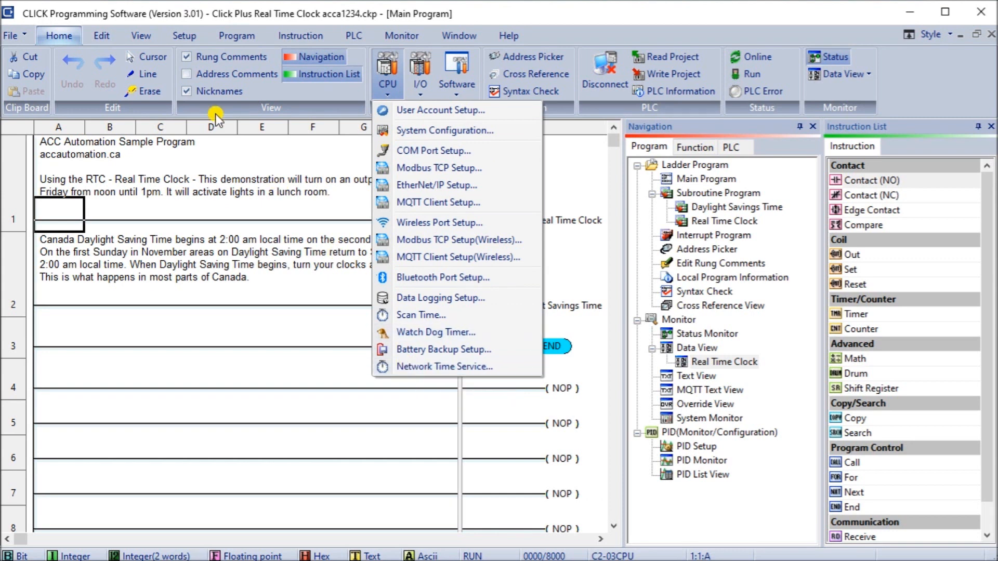
{"action": "mouse_move", "coordinate": [293, 48]}
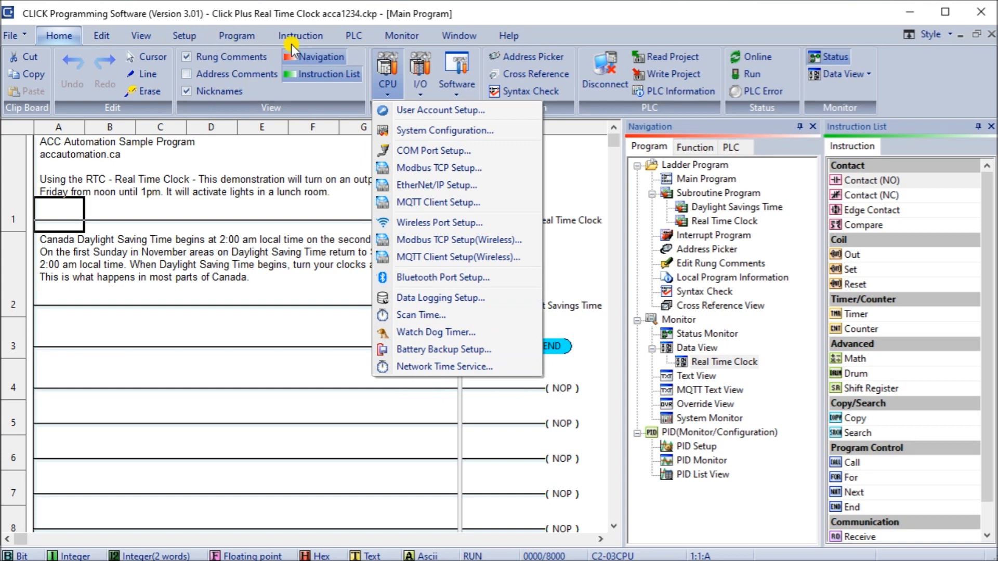
{"action": "mouse_move", "coordinate": [353, 38]}
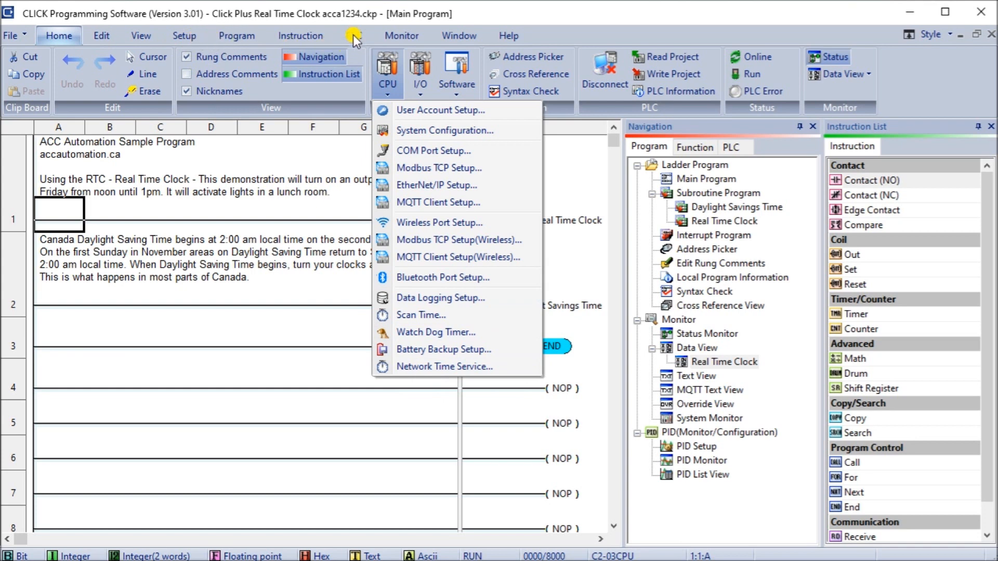
{"action": "left_click", "coordinate": [179, 35]}
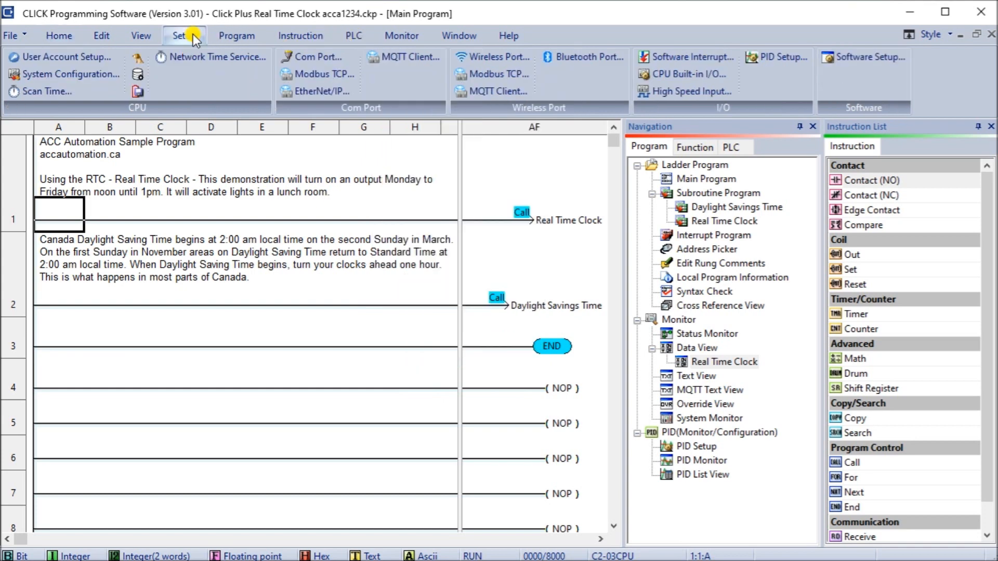
{"action": "mouse_move", "coordinate": [212, 56]}
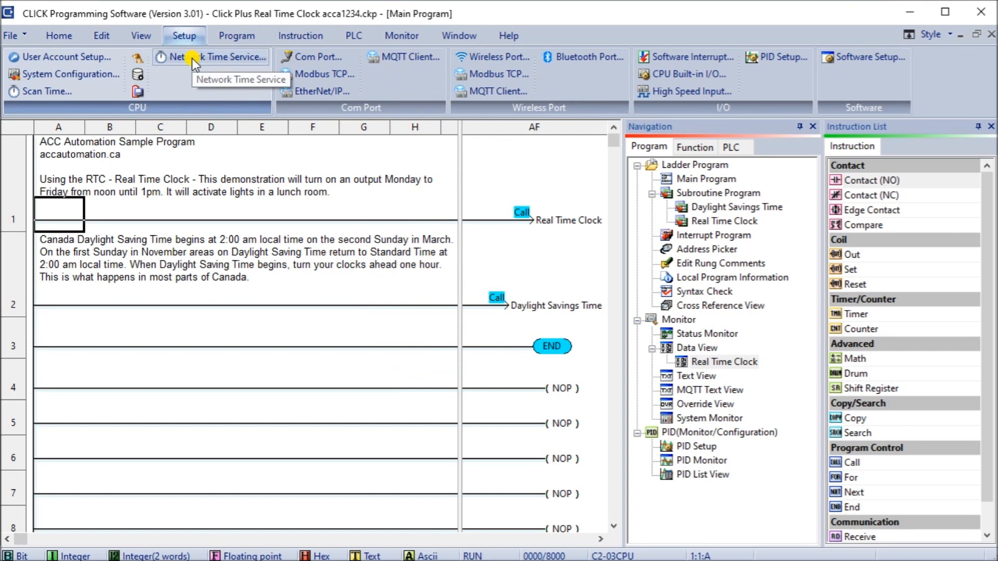
Step: Review Network Time Service: WLAN port, time.nist.gov host, alternate IP and sync-at-power-on schedule
{"action": "left_click", "coordinate": [213, 57]}
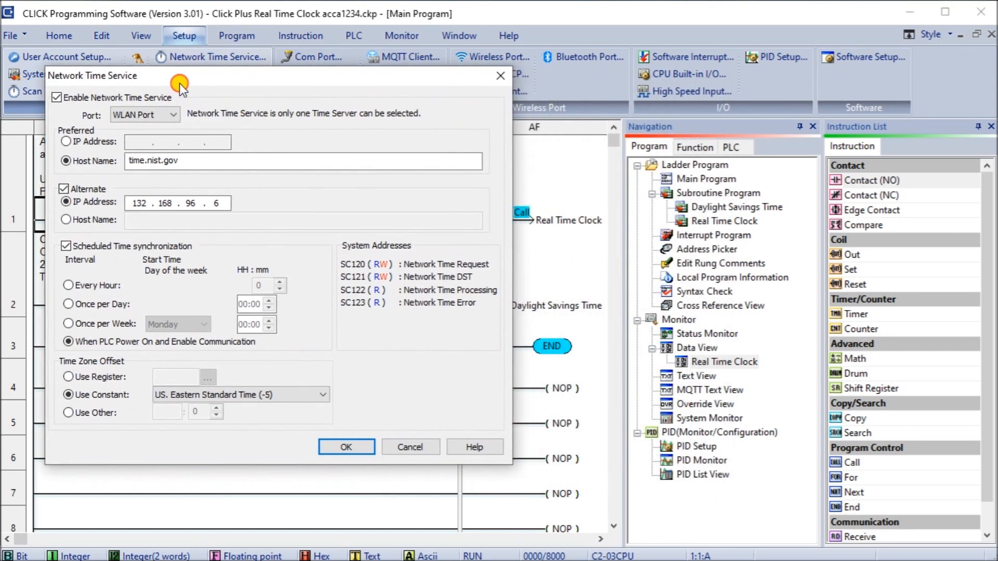
{"action": "mouse_move", "coordinate": [201, 94]}
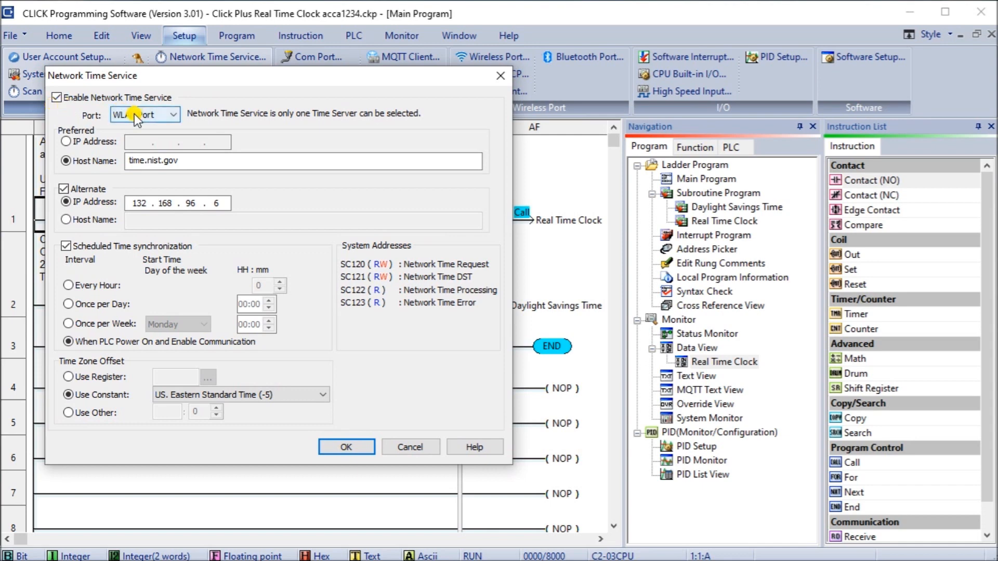
{"action": "left_click", "coordinate": [145, 115]}
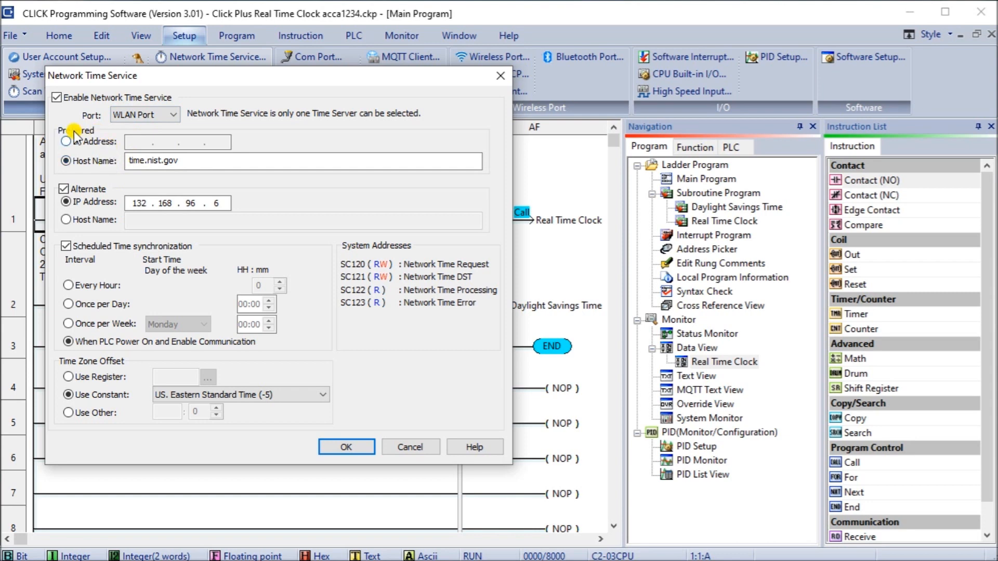
{"action": "left_click", "coordinate": [303, 160]}
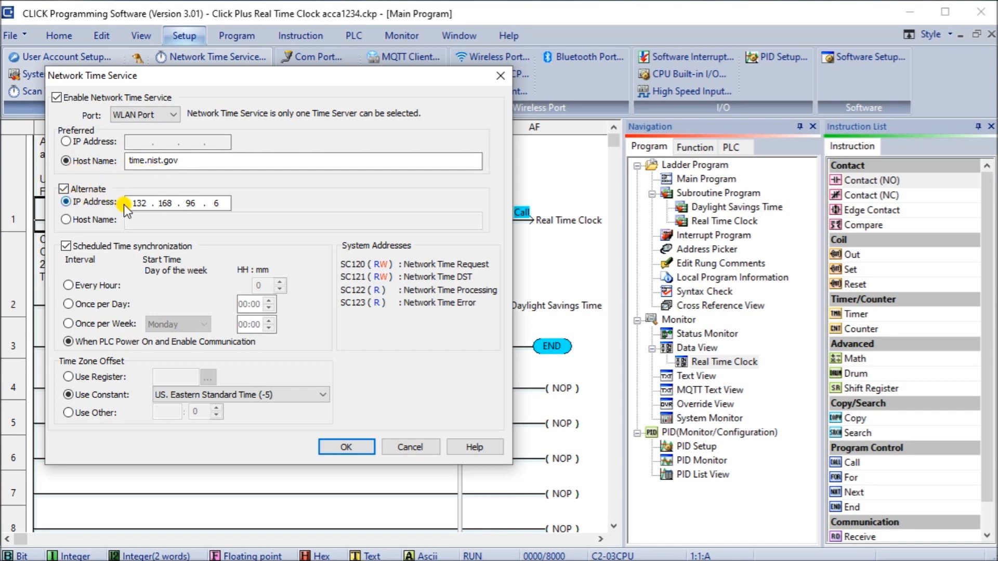
{"action": "mouse_move", "coordinate": [155, 178]}
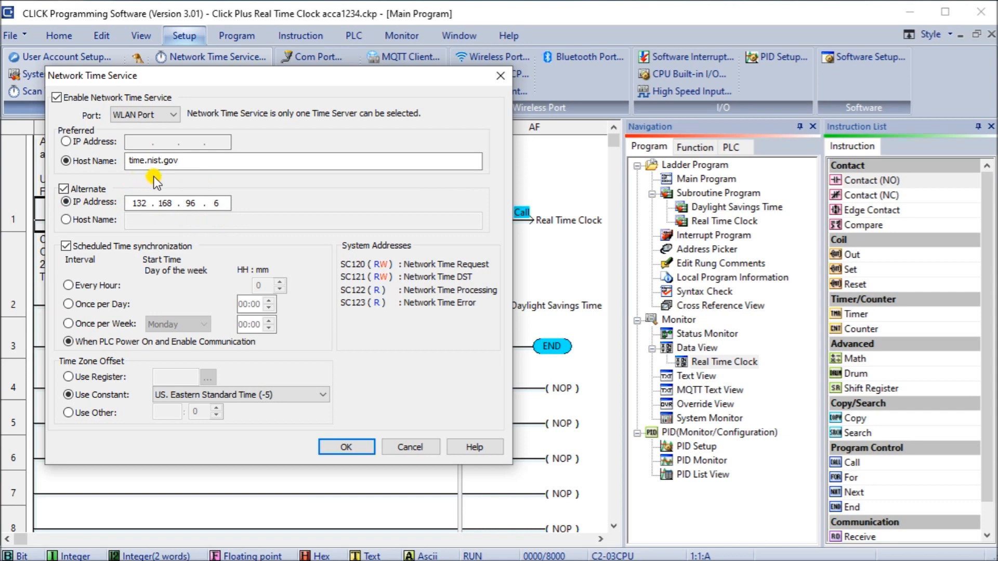
{"action": "mouse_move", "coordinate": [87, 239]}
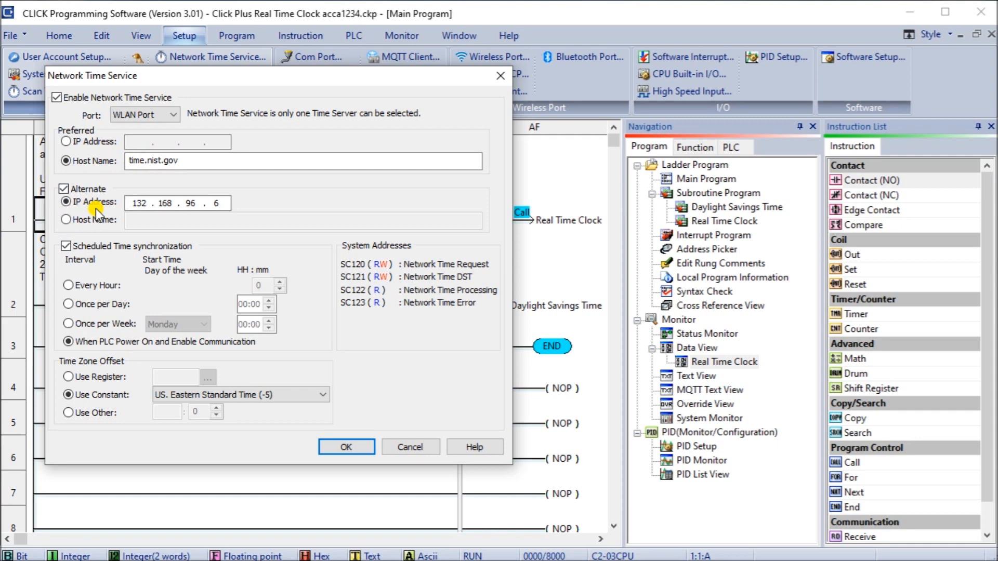
{"action": "mouse_move", "coordinate": [95, 266]}
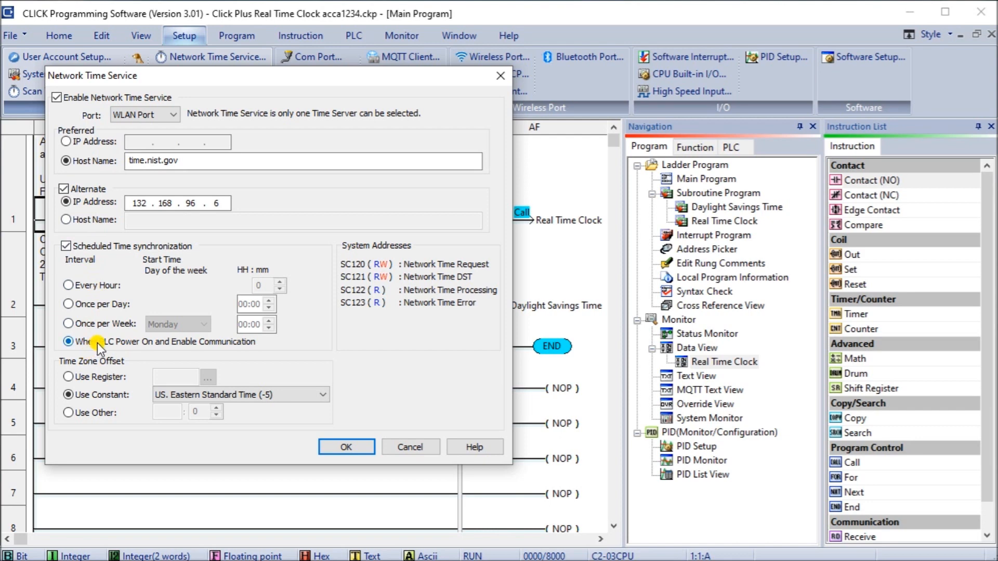
{"action": "mouse_move", "coordinate": [99, 312]}
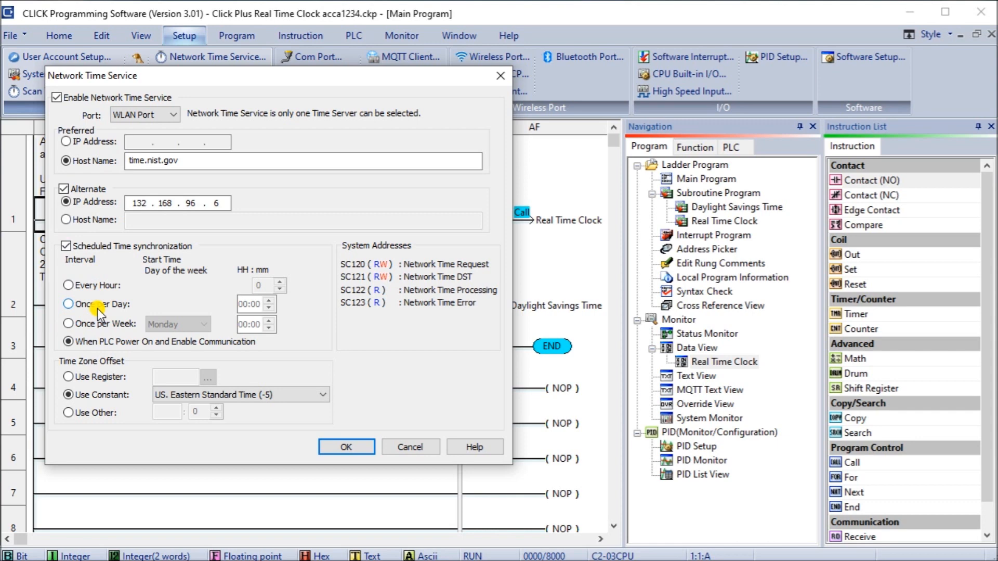
{"action": "mouse_move", "coordinate": [81, 369]}
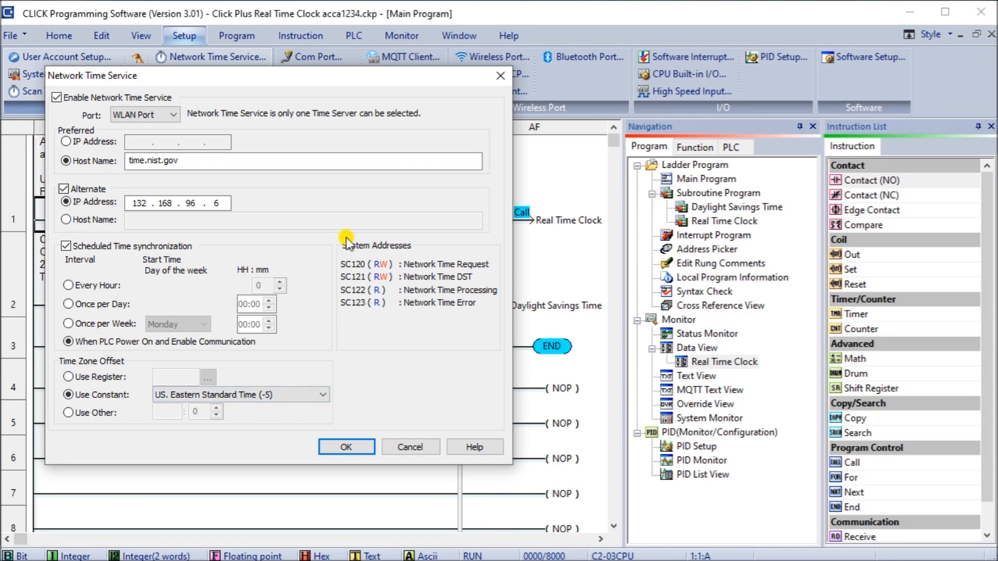
{"action": "mouse_move", "coordinate": [407, 318]}
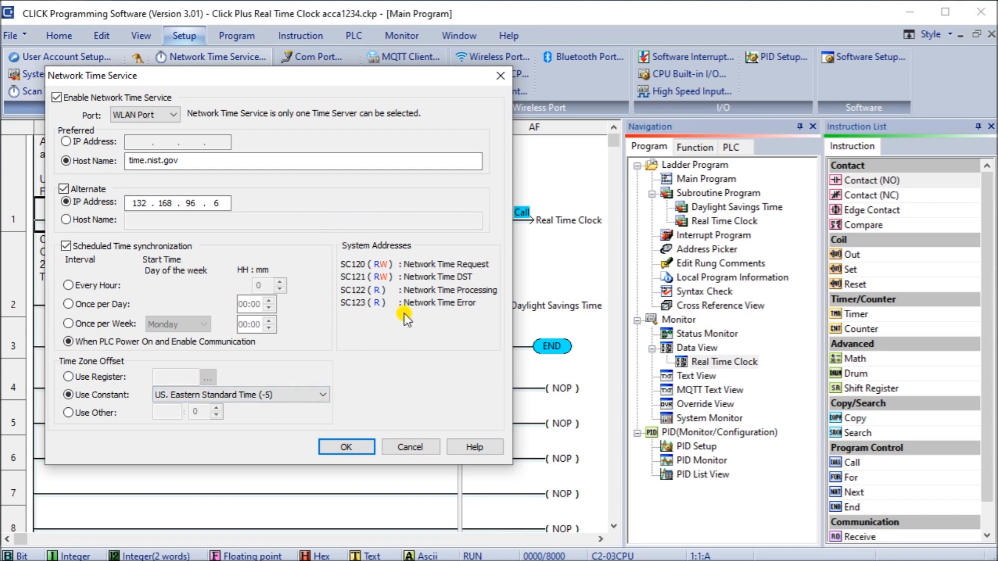
{"action": "mouse_move", "coordinate": [417, 270]}
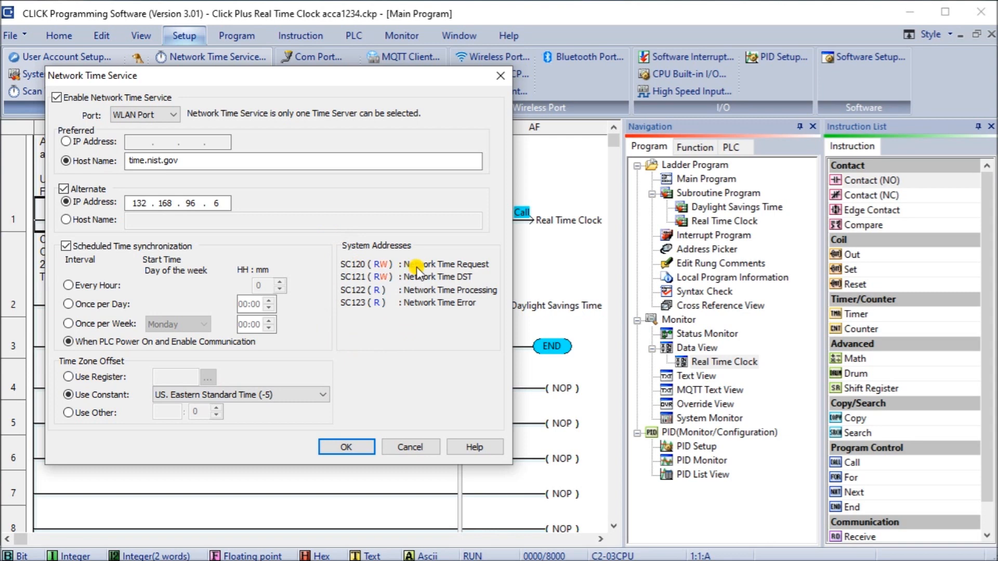
{"action": "mouse_move", "coordinate": [431, 250]}
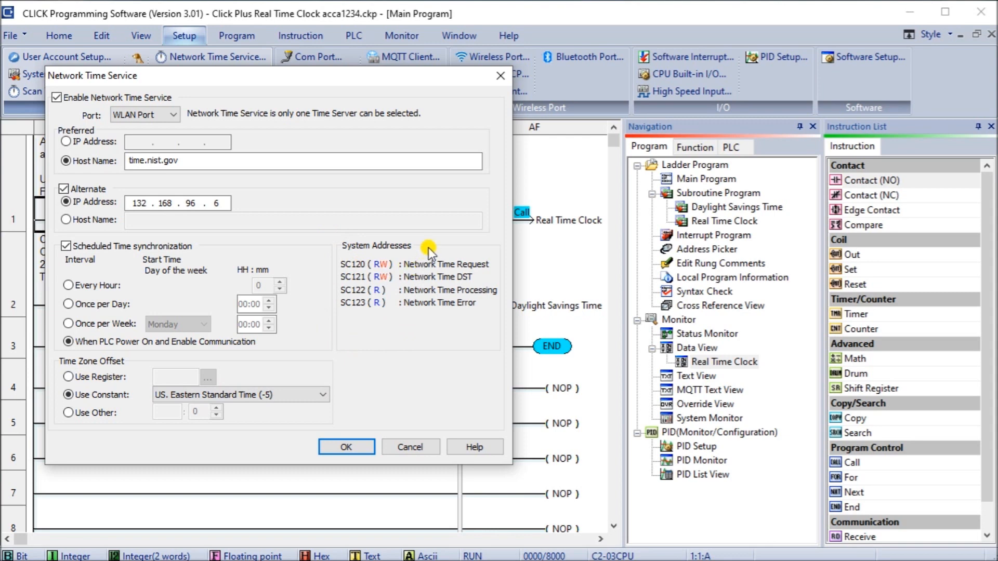
{"action": "mouse_move", "coordinate": [413, 264]}
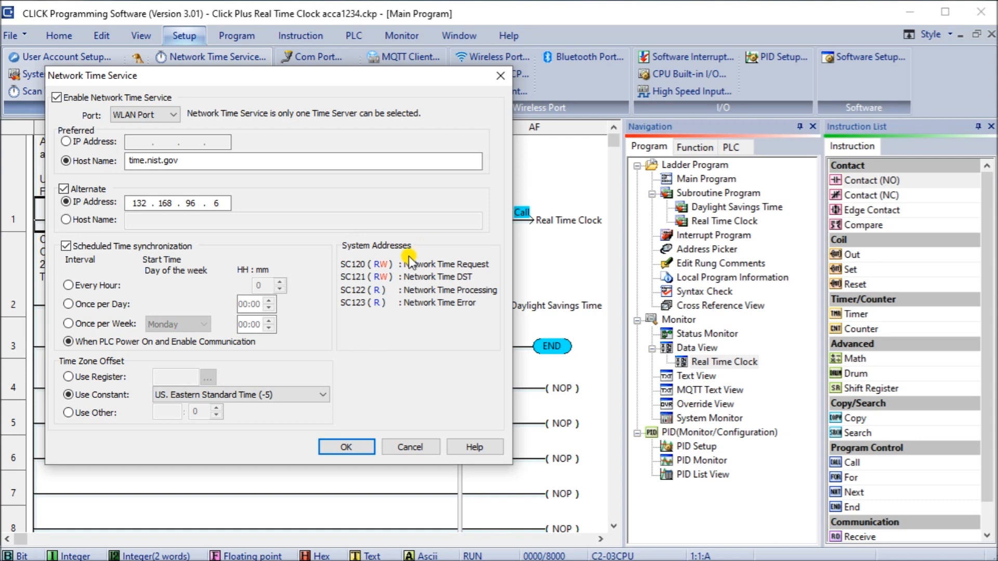
{"action": "mouse_move", "coordinate": [362, 282]}
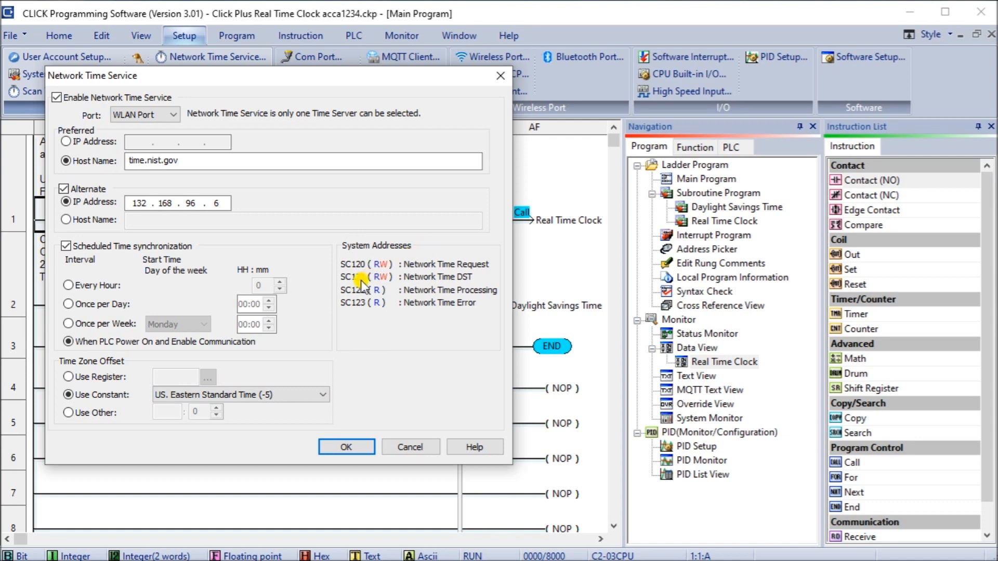
{"action": "mouse_move", "coordinate": [417, 282]}
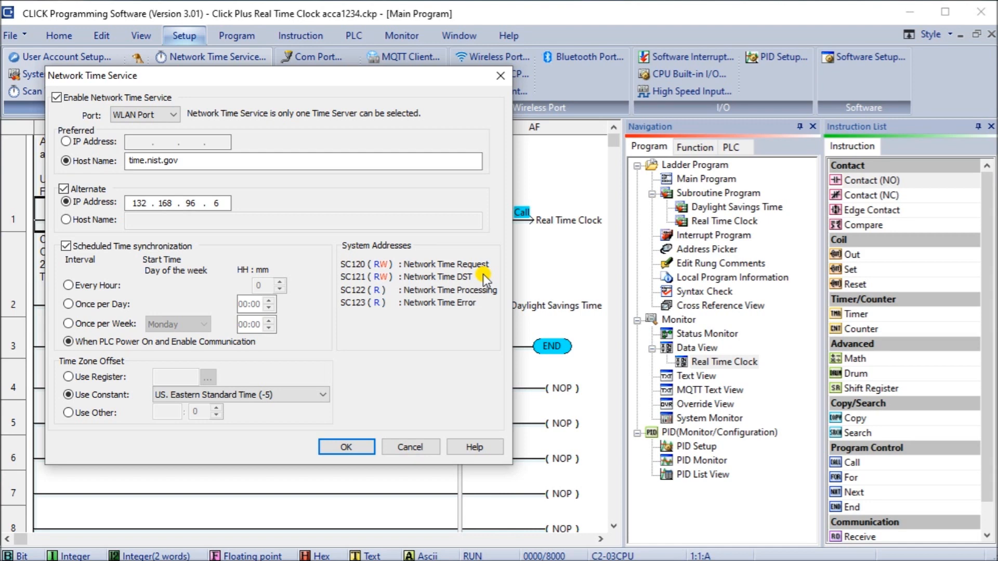
{"action": "mouse_move", "coordinate": [344, 303]}
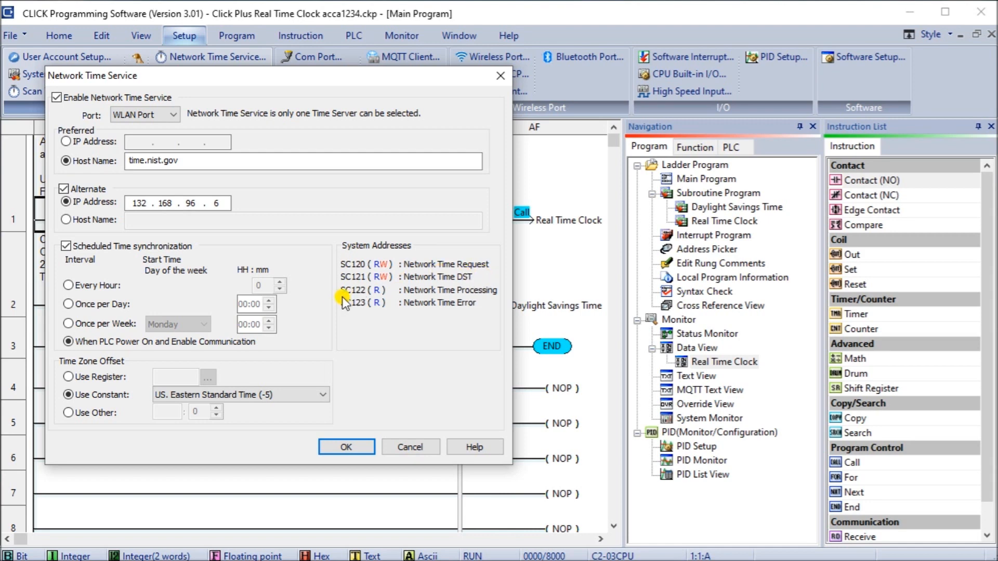
{"action": "mouse_move", "coordinate": [429, 299]}
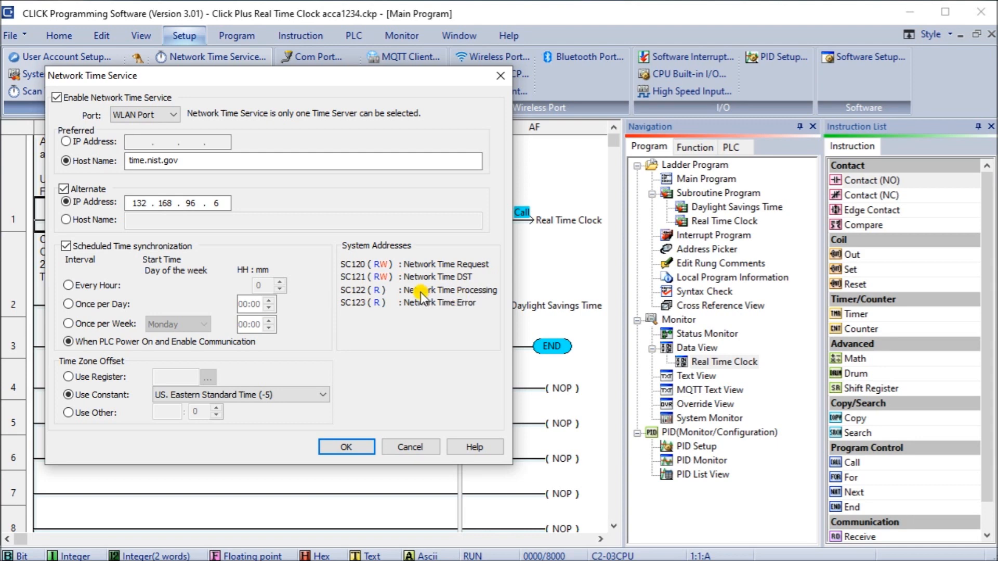
{"action": "mouse_move", "coordinate": [418, 304]}
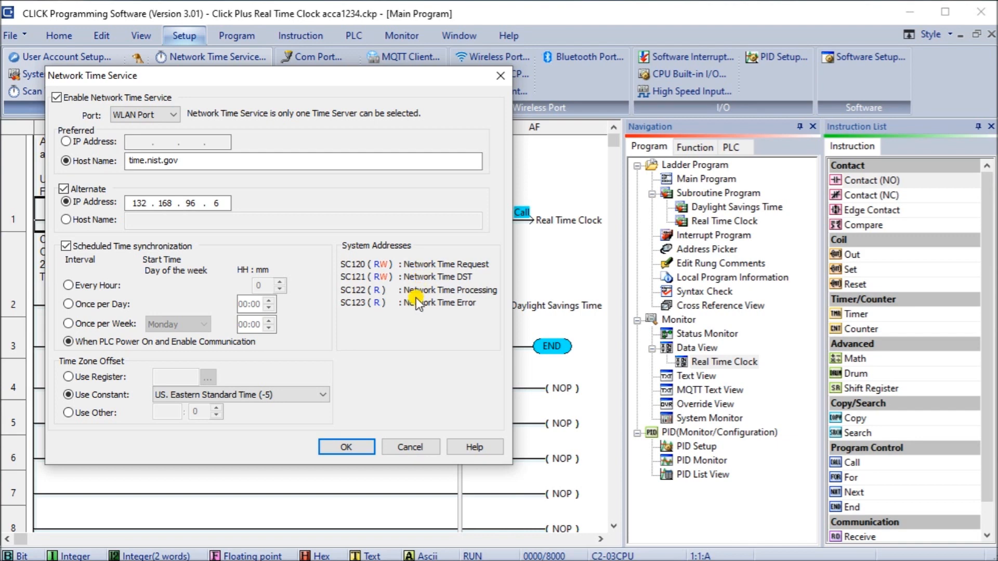
{"action": "mouse_move", "coordinate": [406, 309]}
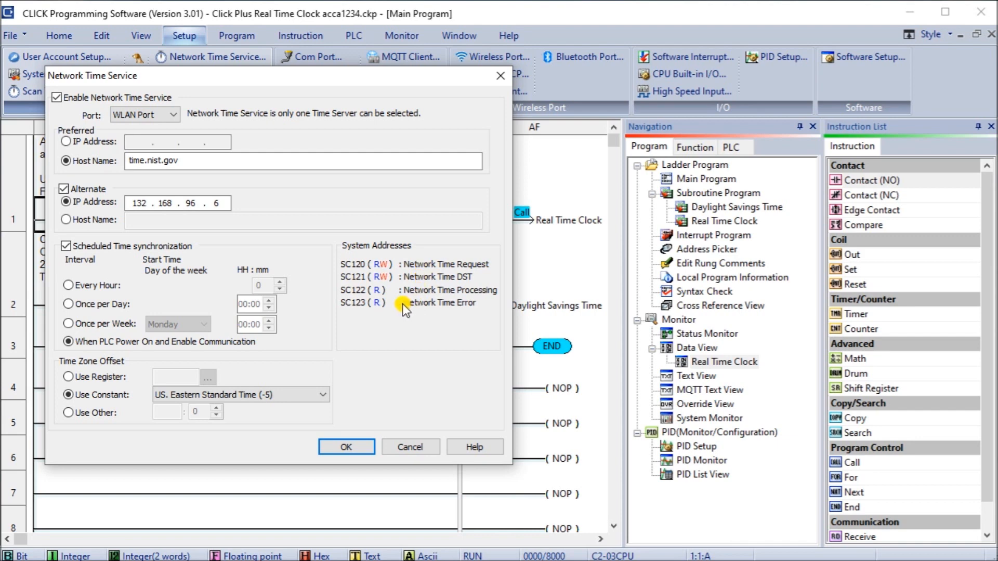
{"action": "mouse_move", "coordinate": [108, 237]}
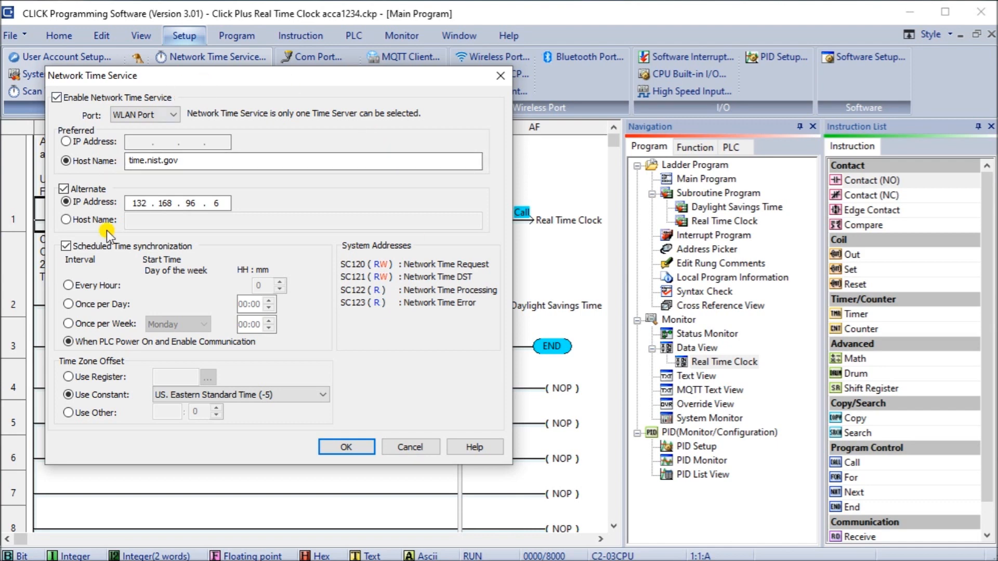
{"action": "mouse_move", "coordinate": [345, 446]}
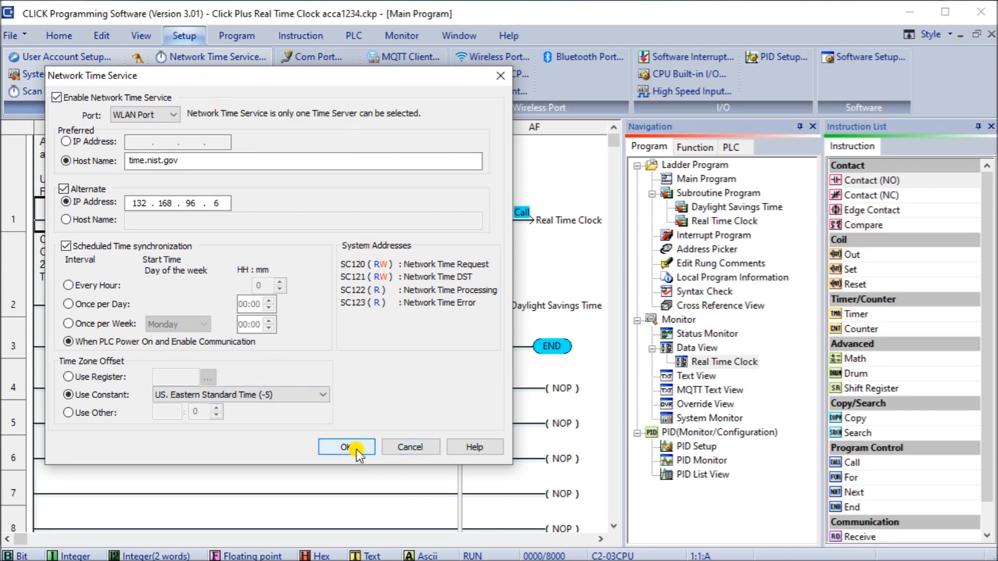
Step: Accept the network time settings and inspect SC120–SC123 and SD19–SD26 in the Real Time Clock data view
{"action": "left_click", "coordinate": [346, 446]}
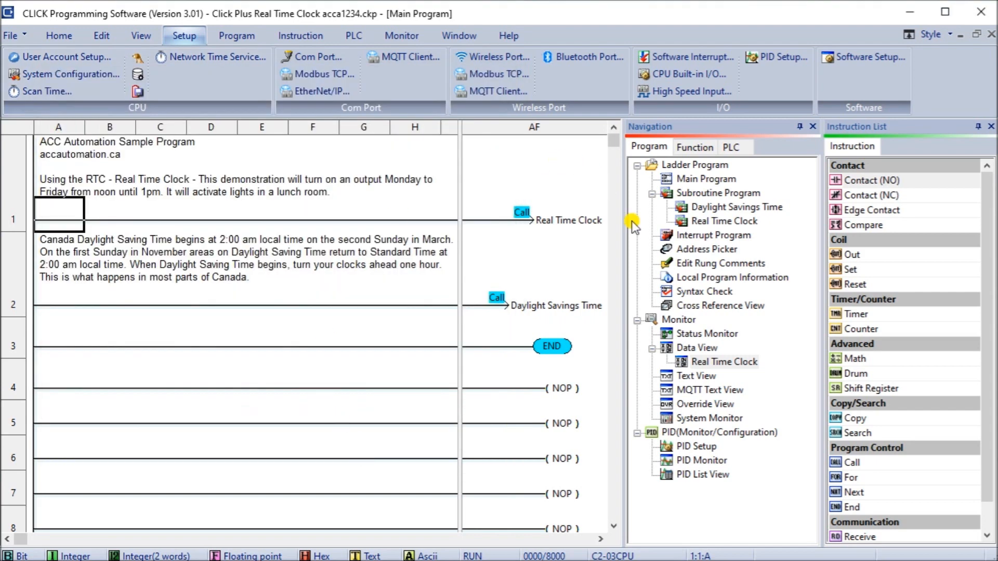
{"action": "mouse_move", "coordinate": [734, 368]}
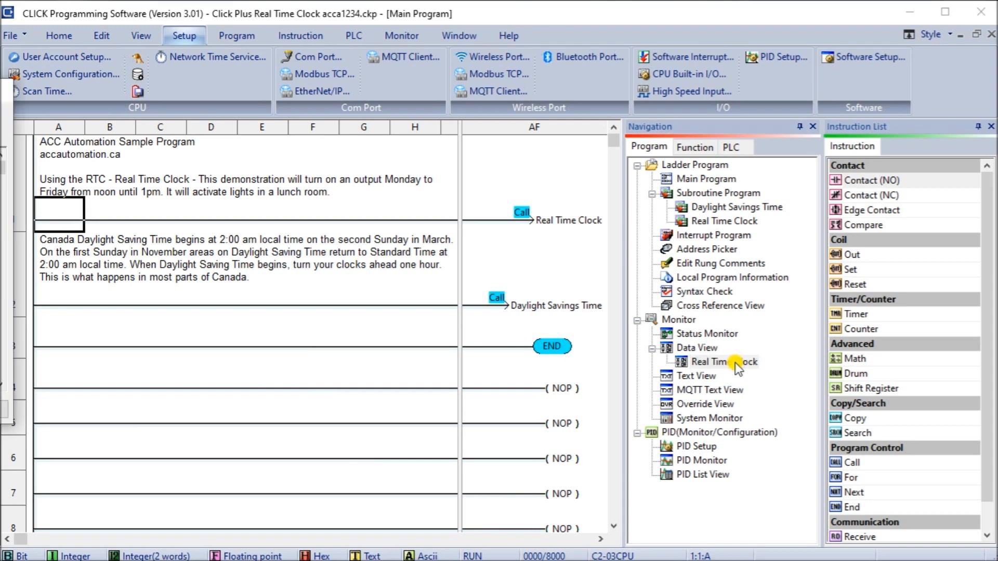
{"action": "double_click", "coordinate": [723, 361]}
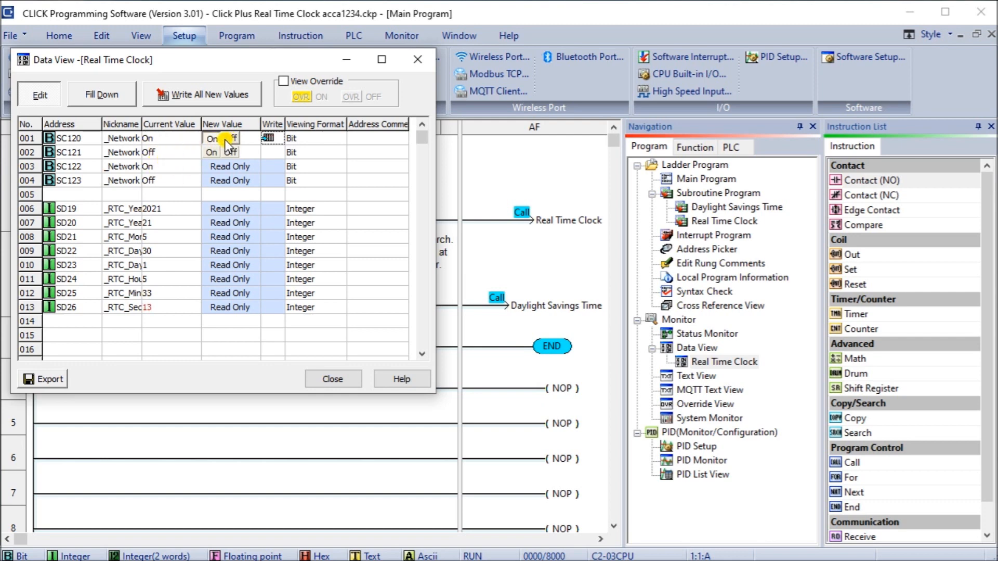
{"action": "left_click", "coordinate": [229, 138]}
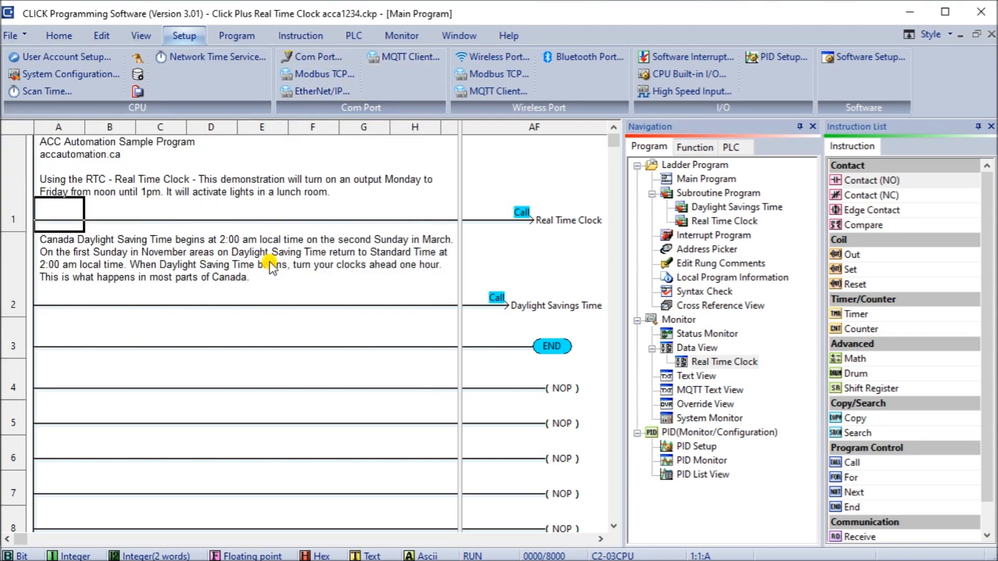
{"action": "mouse_move", "coordinate": [260, 321]}
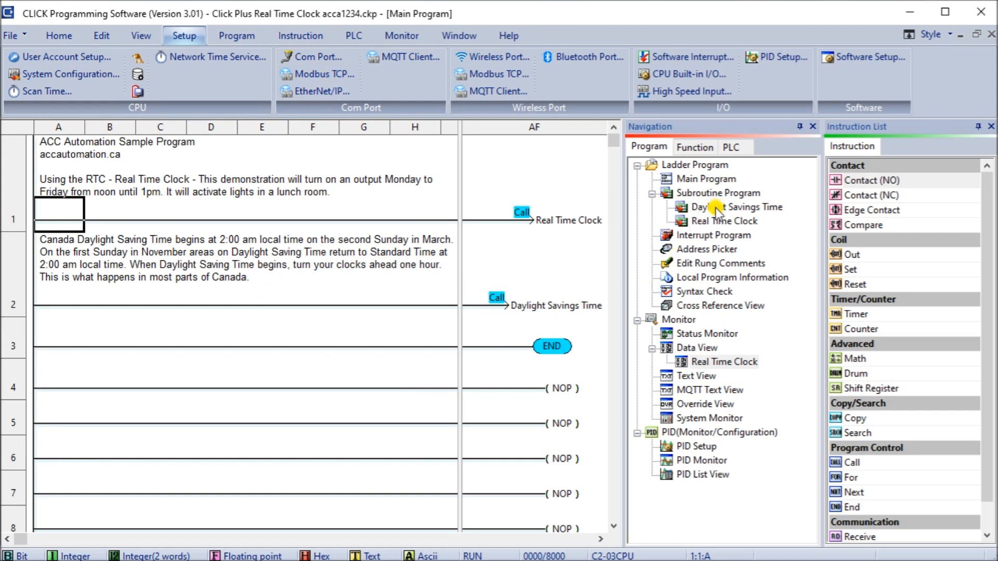
Step: View the Daylight Savings Time subroutine's month, day and hour comparisons that set or reset the DST flag
{"action": "double_click", "coordinate": [736, 207]}
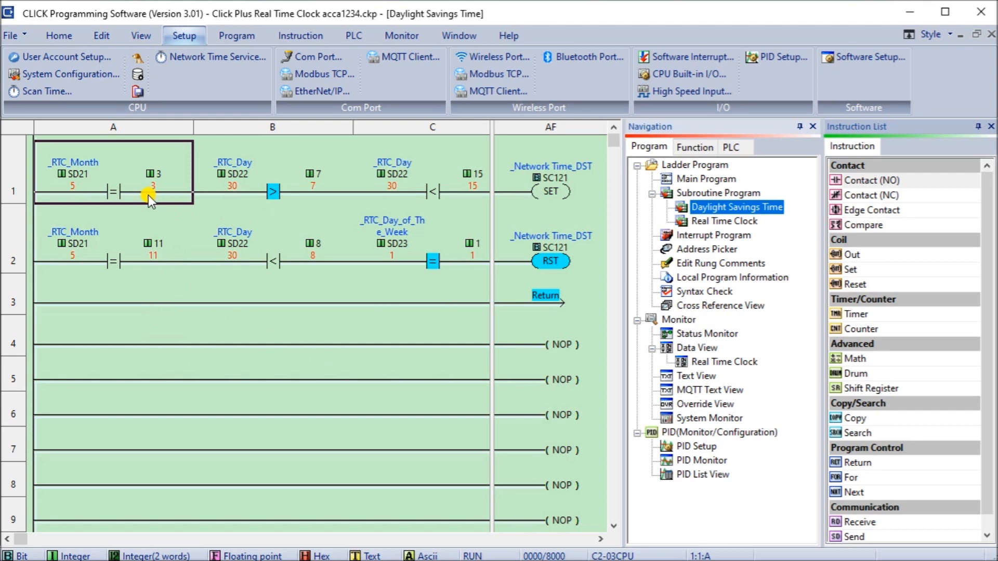
{"action": "mouse_move", "coordinate": [105, 194]}
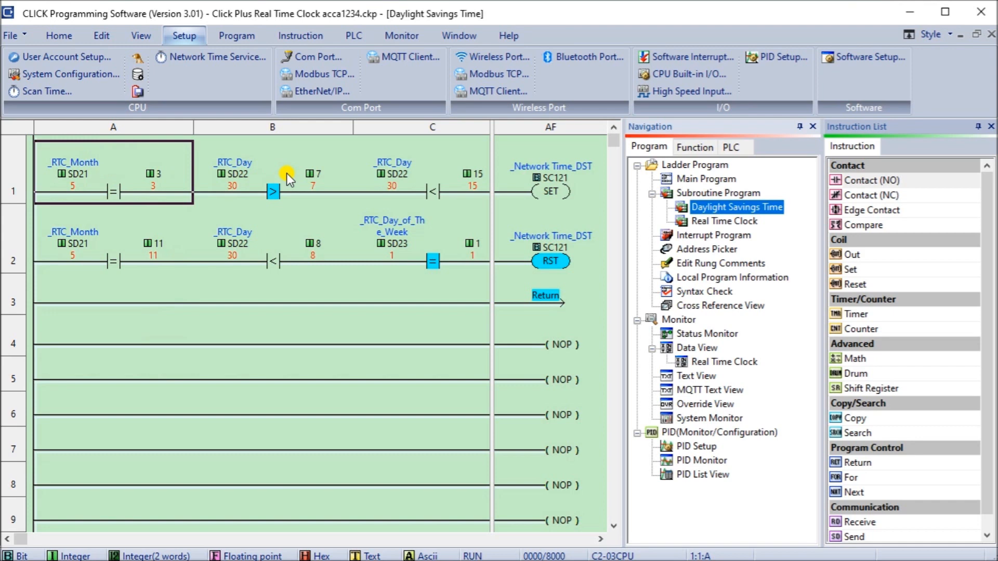
{"action": "mouse_move", "coordinate": [426, 178]}
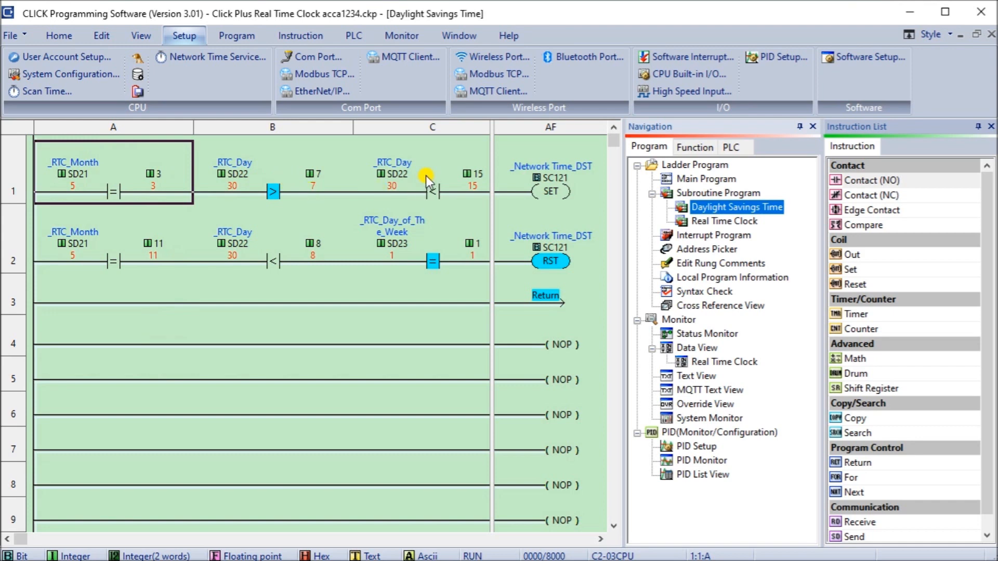
{"action": "mouse_move", "coordinate": [419, 159]}
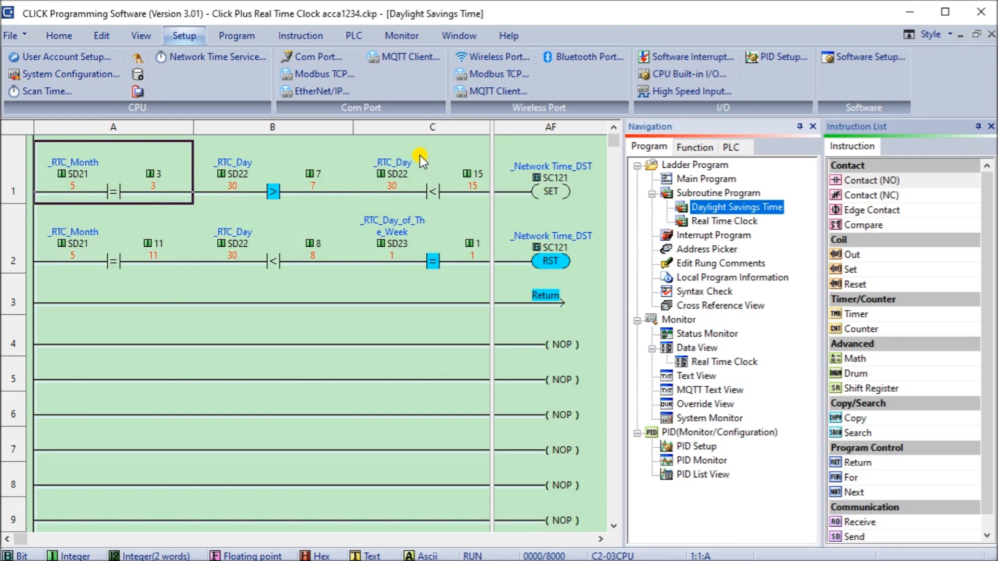
{"action": "mouse_move", "coordinate": [414, 164]}
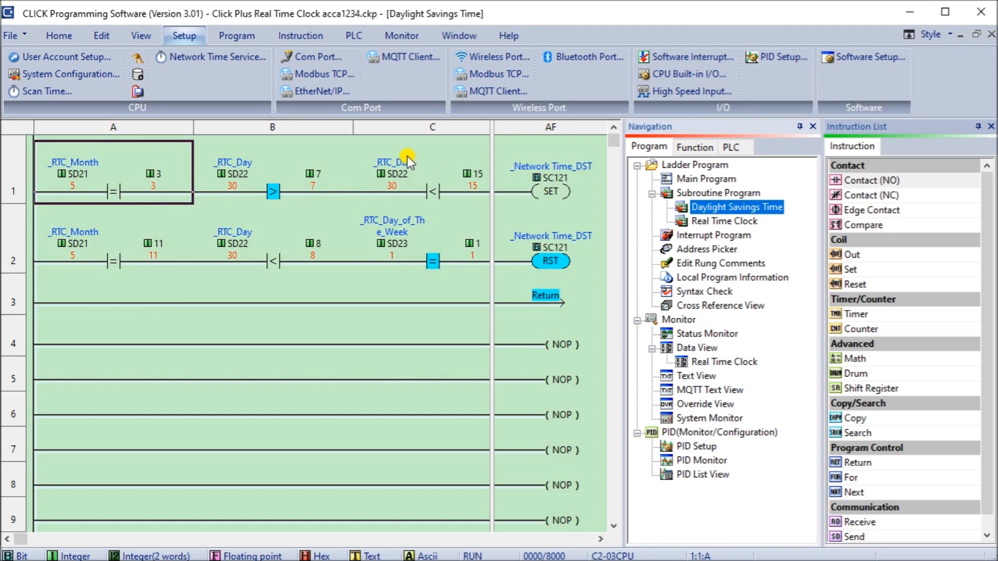
{"action": "mouse_move", "coordinate": [299, 169]}
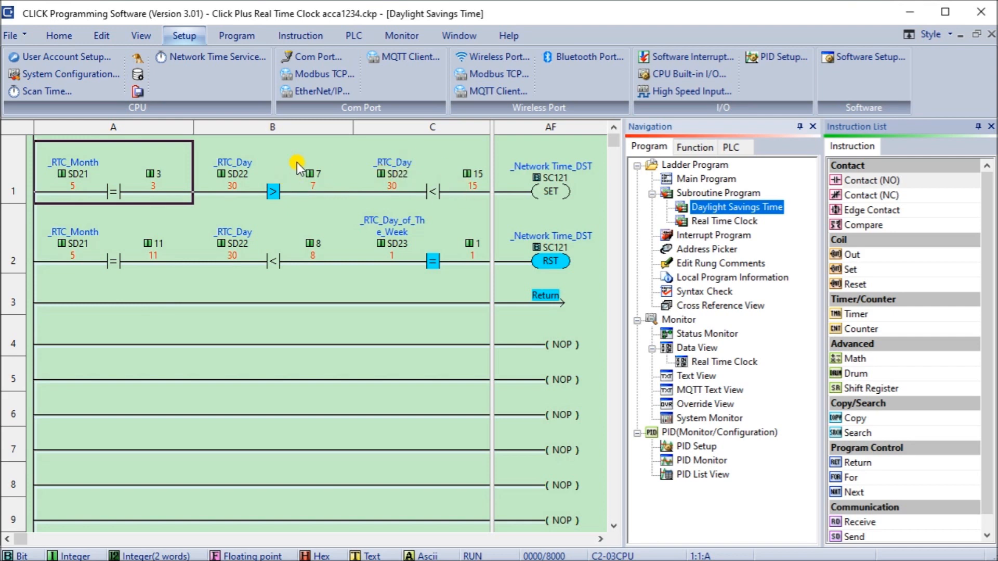
{"action": "mouse_move", "coordinate": [446, 177]}
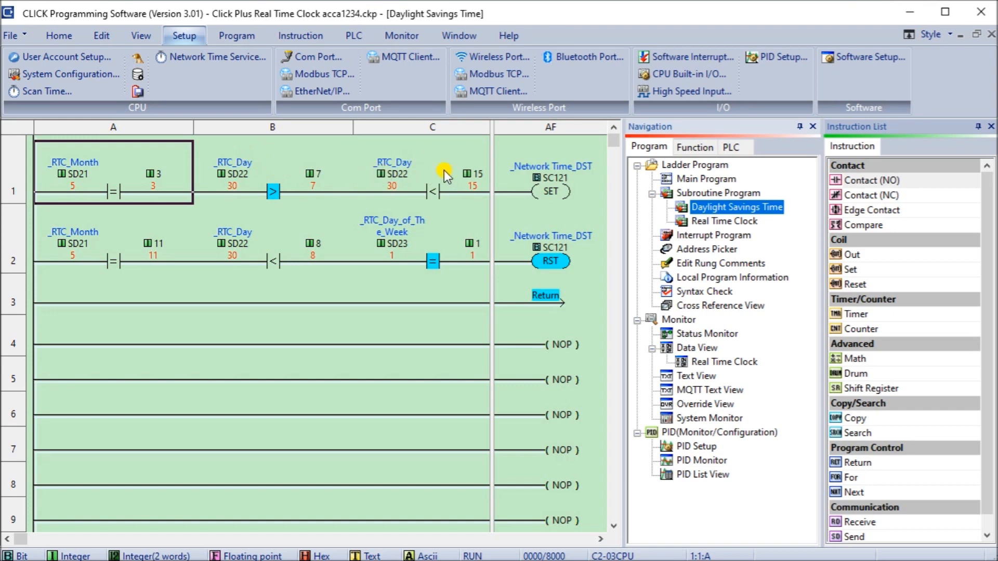
{"action": "mouse_move", "coordinate": [597, 542]}
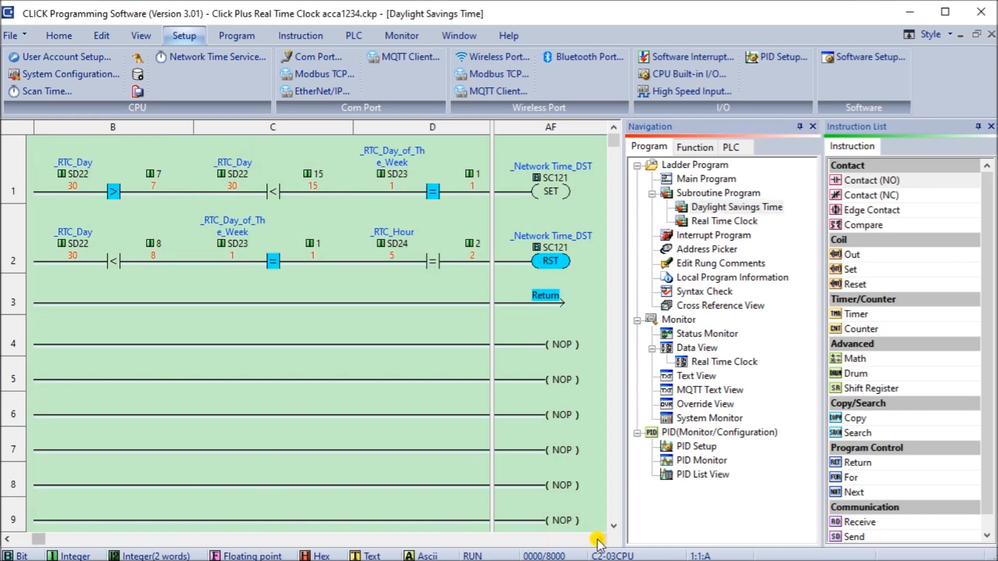
{"action": "scroll", "scroll_direction": "right", "scroll_amount": 3}
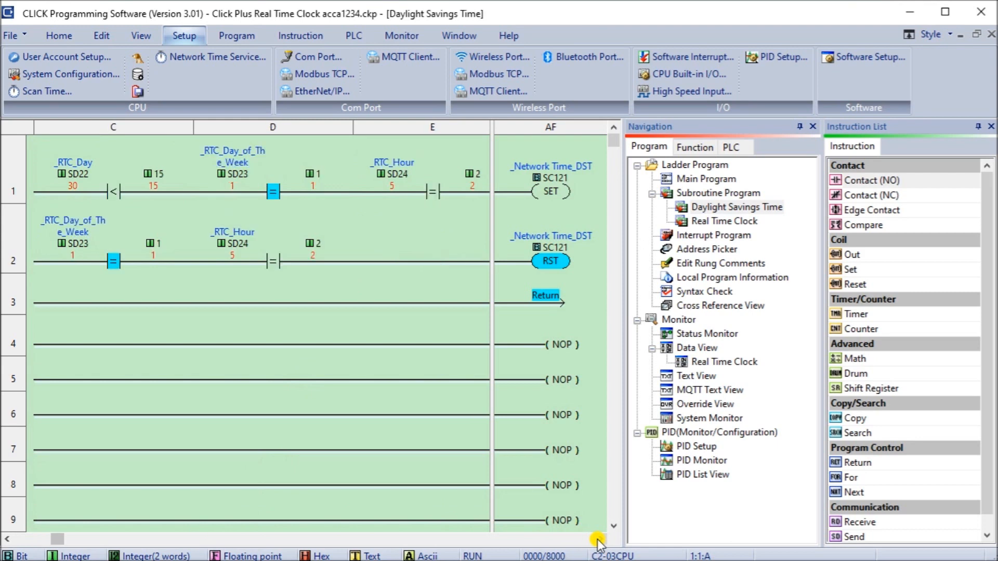
{"action": "mouse_move", "coordinate": [557, 140]}
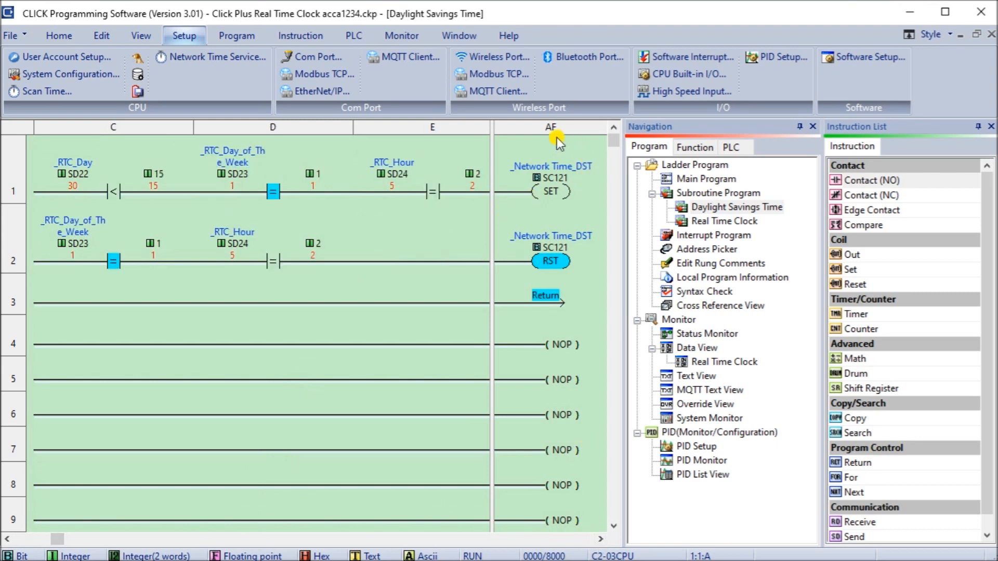
{"action": "mouse_move", "coordinate": [353, 35]}
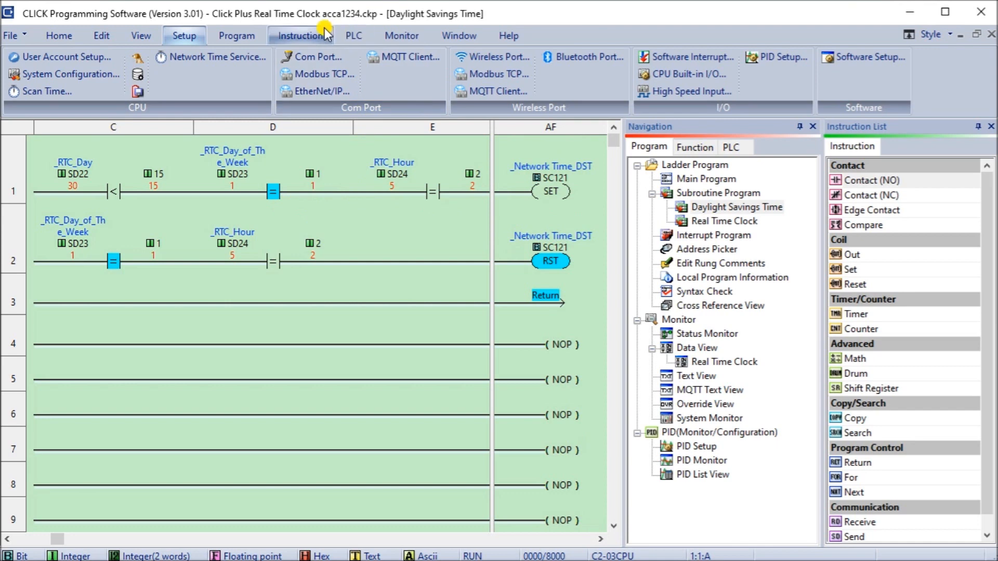
Step: In Calendar/Clock Setup, manually pick Sunday, March 14, 2021 as the date to write
{"action": "left_click", "coordinate": [353, 36]}
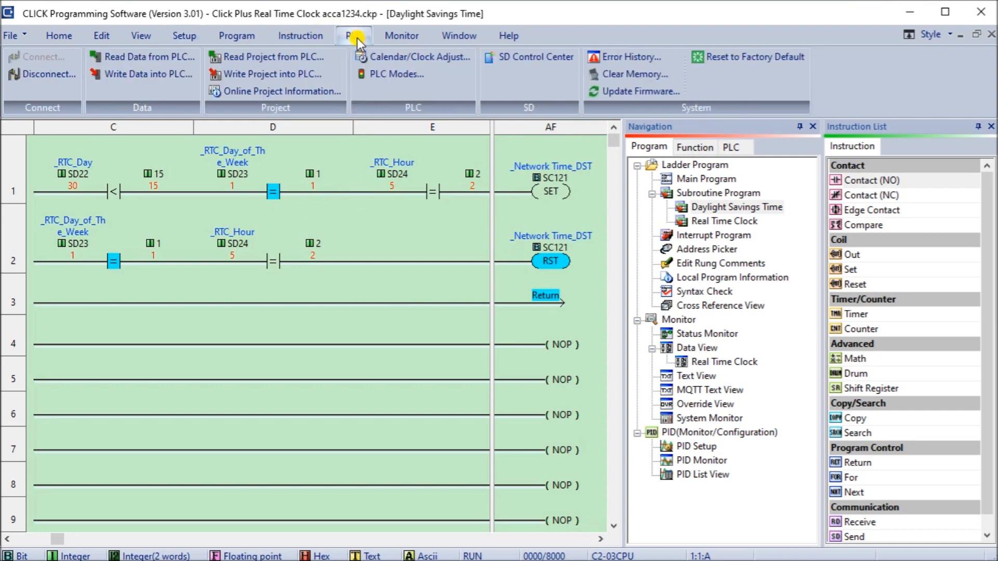
{"action": "mouse_move", "coordinate": [401, 60]}
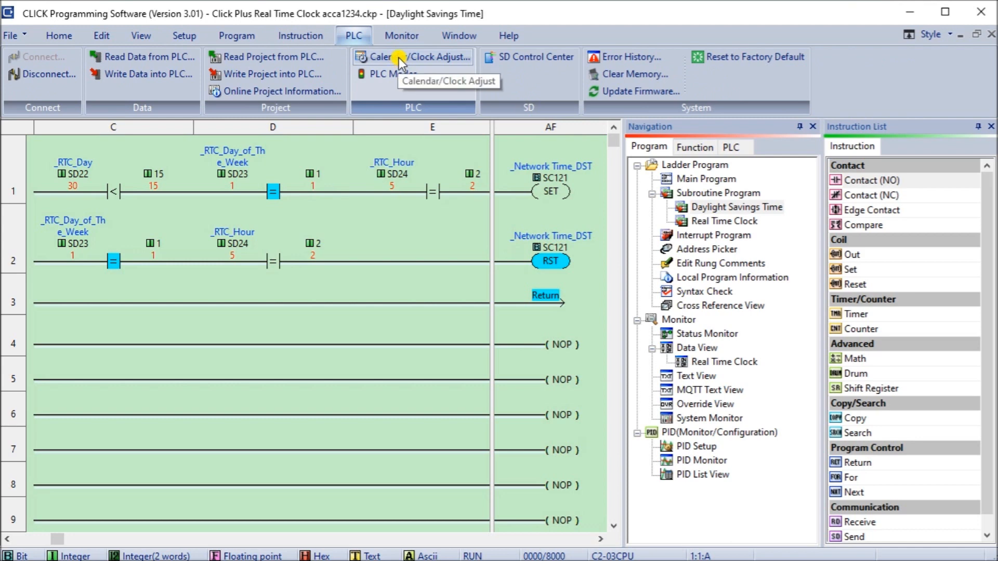
{"action": "left_click", "coordinate": [412, 56]}
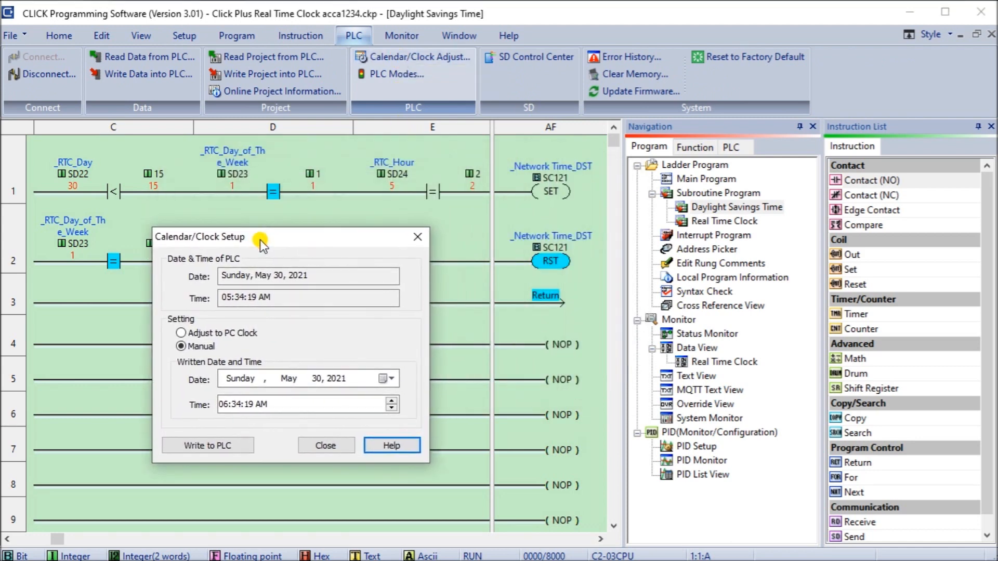
{"action": "mouse_move", "coordinate": [185, 335]}
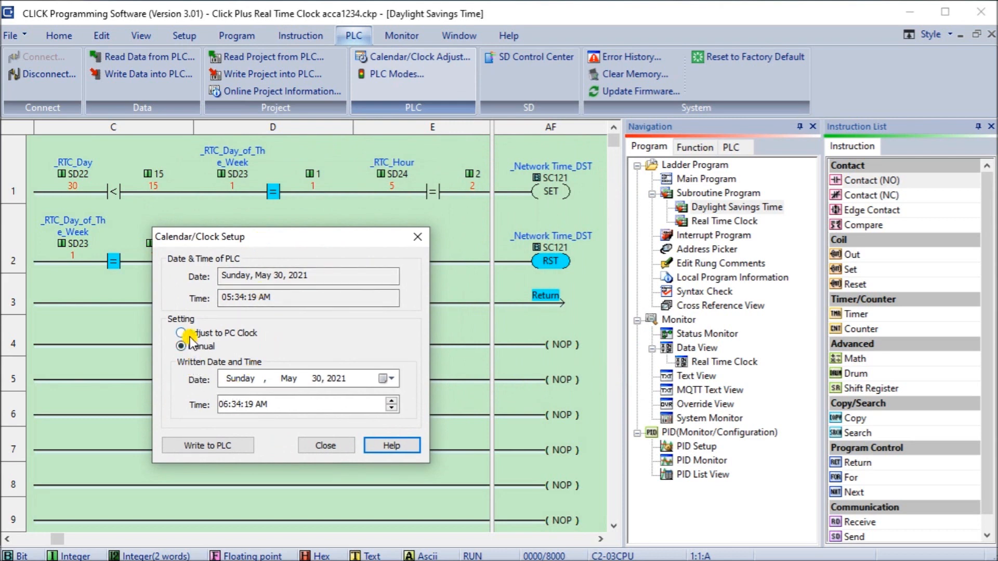
{"action": "left_click", "coordinate": [392, 378]}
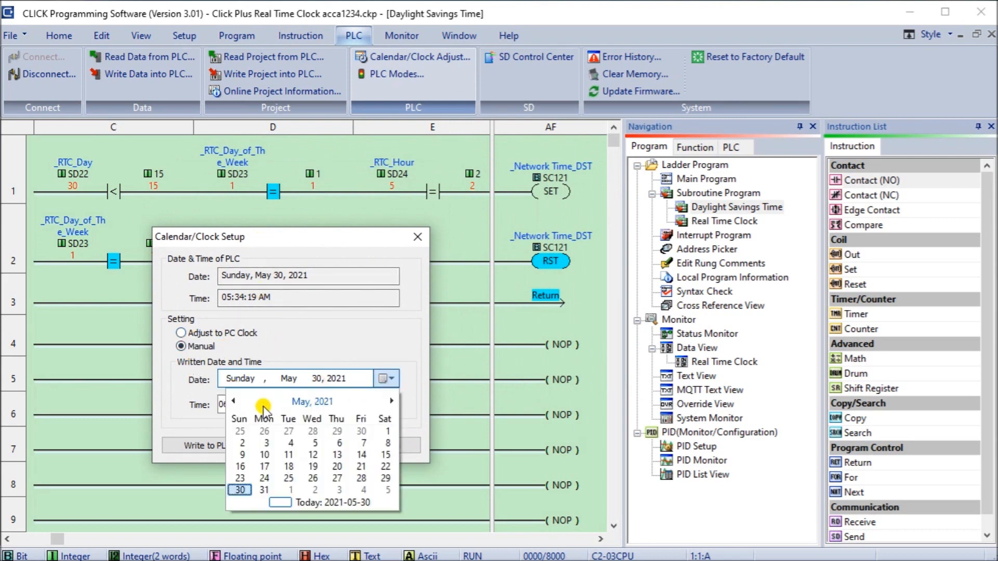
{"action": "left_click", "coordinate": [233, 401]}
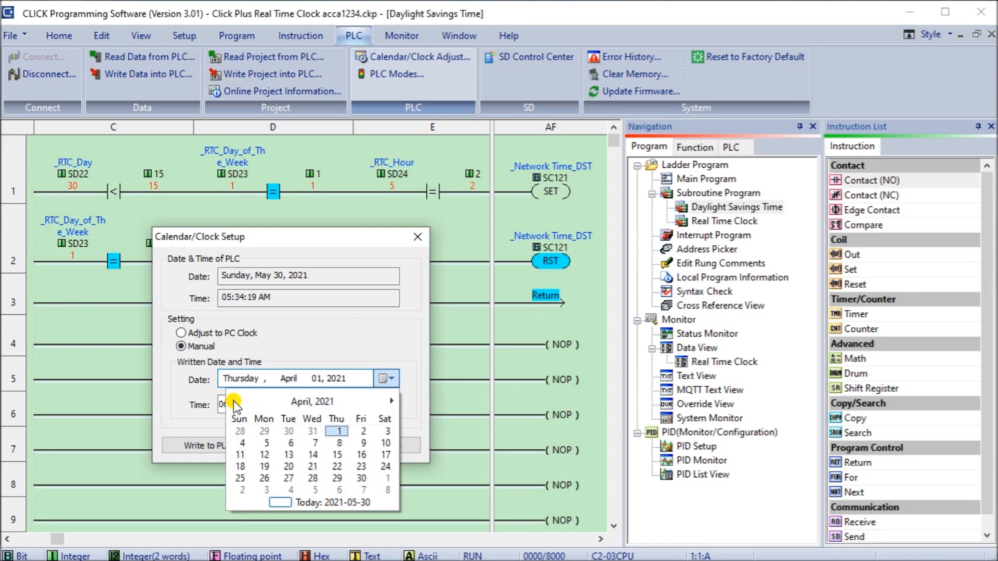
{"action": "left_click", "coordinate": [234, 401]}
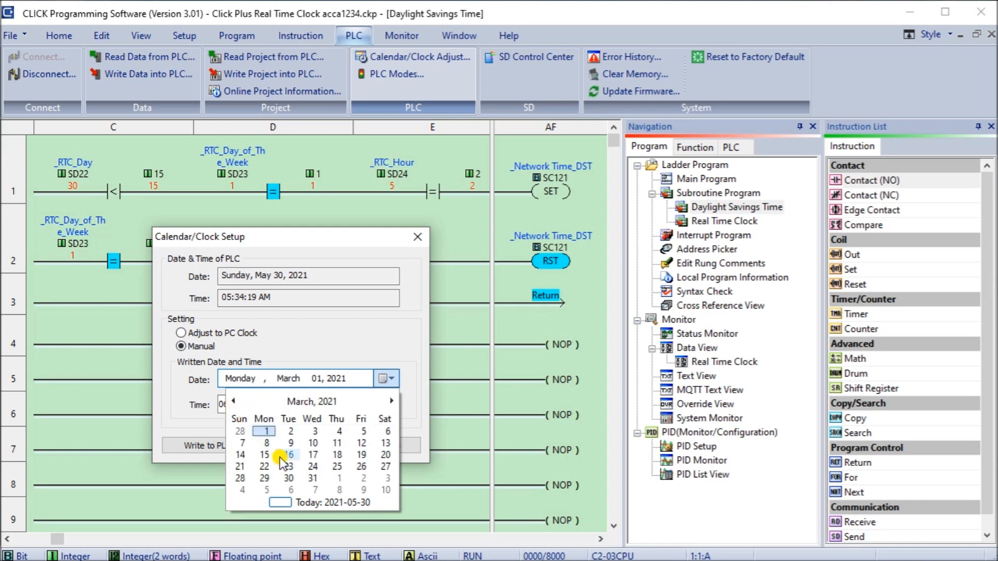
{"action": "mouse_move", "coordinate": [263, 456]}
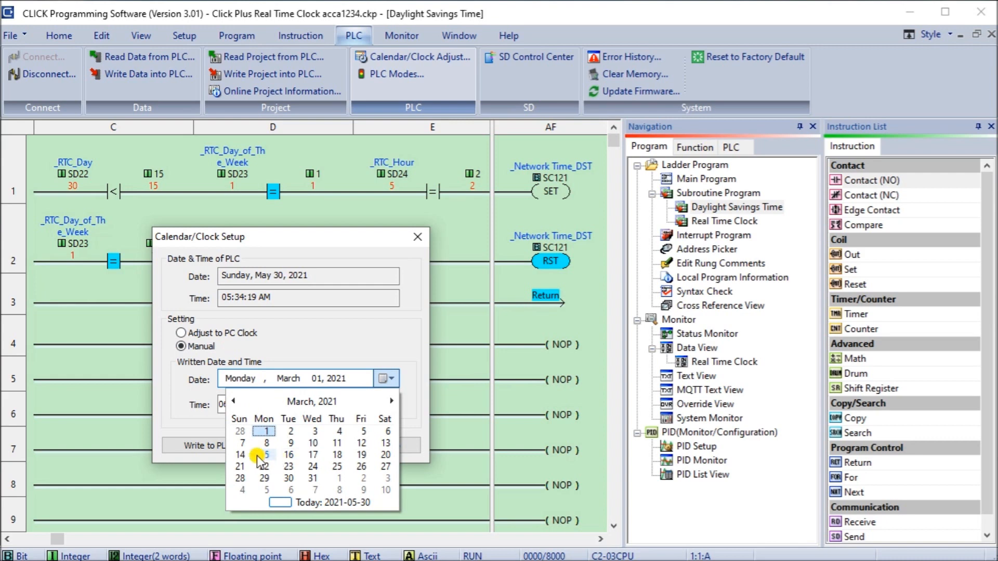
{"action": "left_click", "coordinate": [240, 454]}
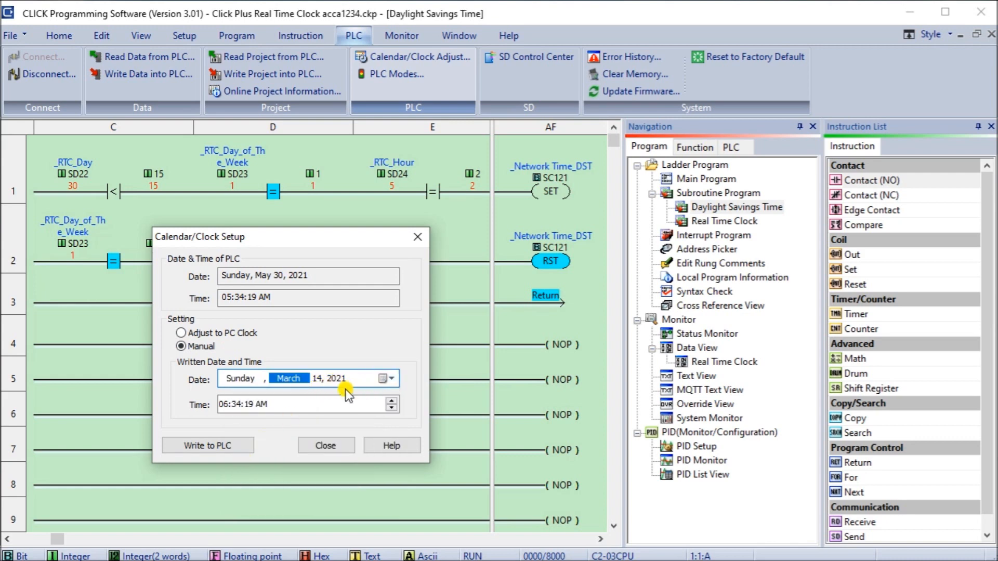
Step: Enter 01:59:55 AM and write the date and time to the PLC, confirming the write
{"action": "left_click", "coordinate": [225, 404]}
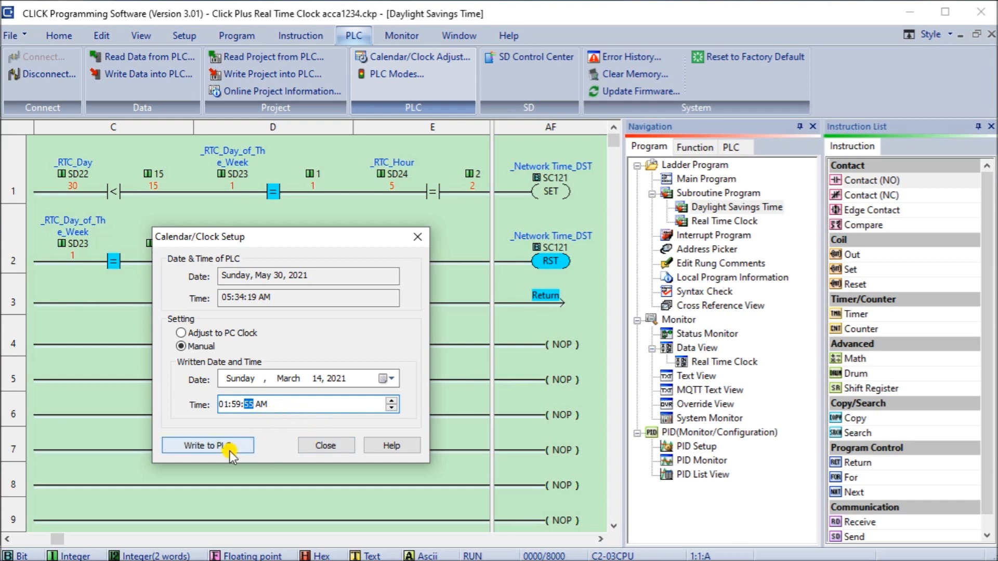
{"action": "left_click", "coordinate": [206, 444]}
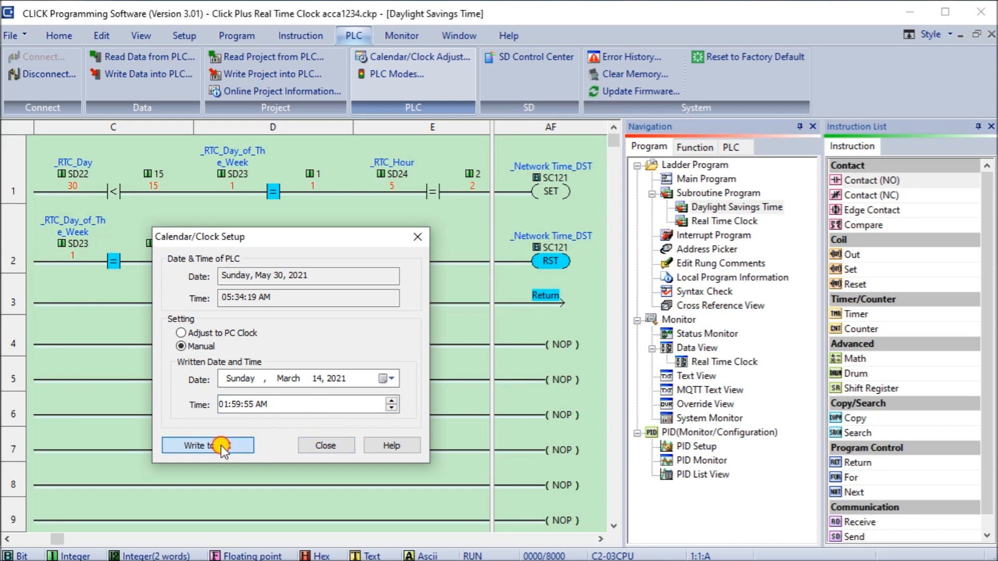
{"action": "left_click", "coordinate": [207, 444]}
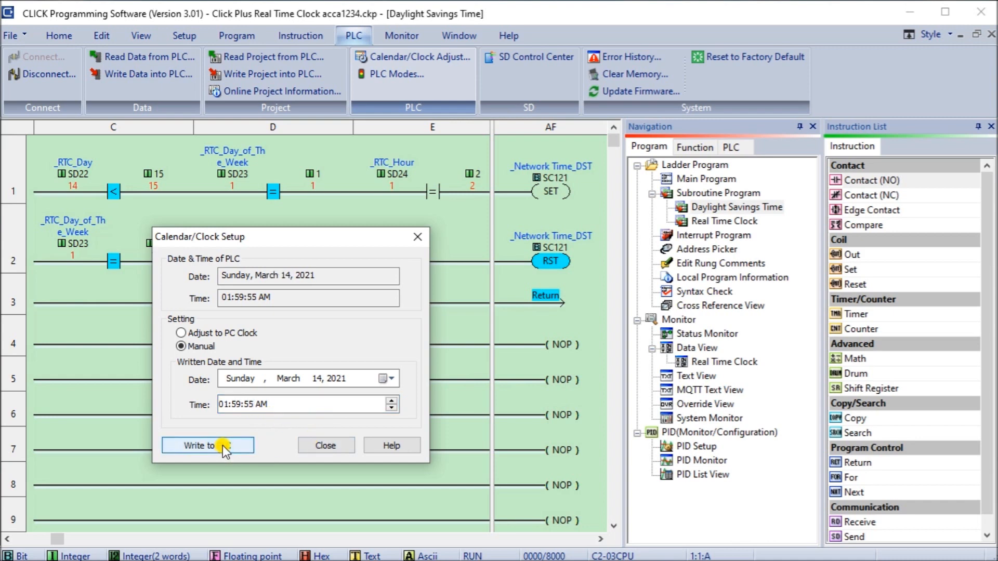
{"action": "mouse_move", "coordinate": [302, 327]}
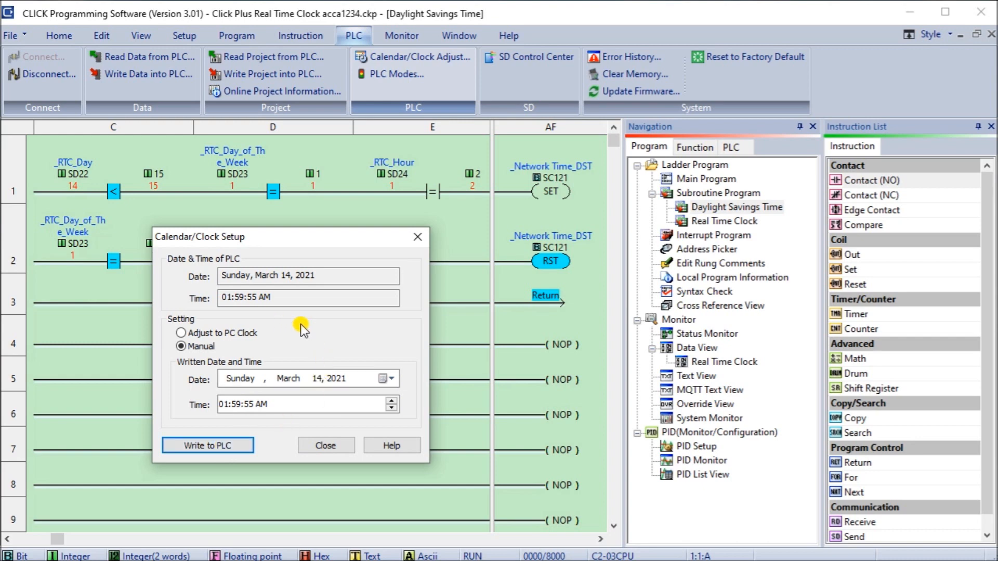
Step: Close the clock setup and monitor RTC hour 3 and SC121 On in the Real Time Clock data view
{"action": "left_click", "coordinate": [325, 445]}
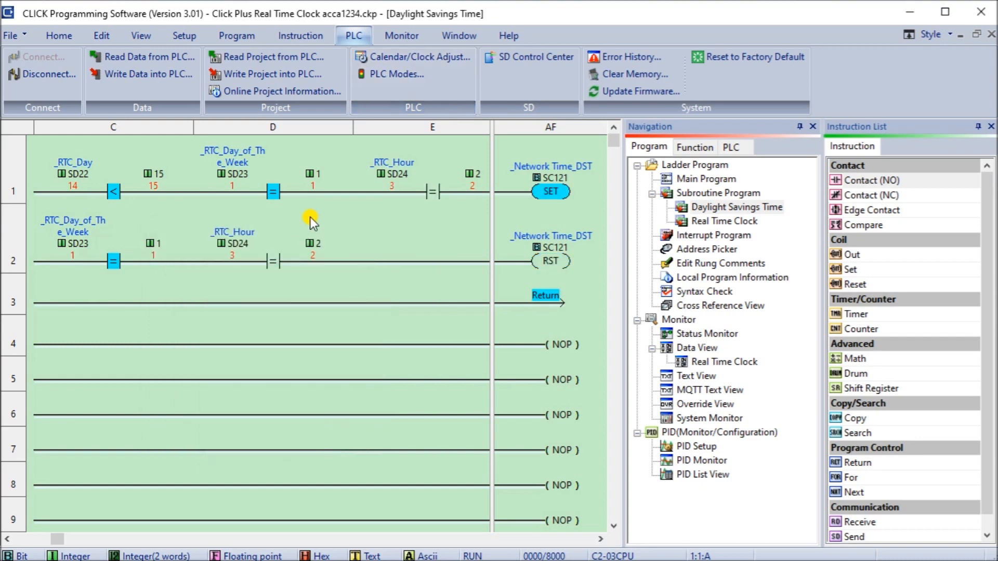
{"action": "mouse_move", "coordinate": [537, 228]}
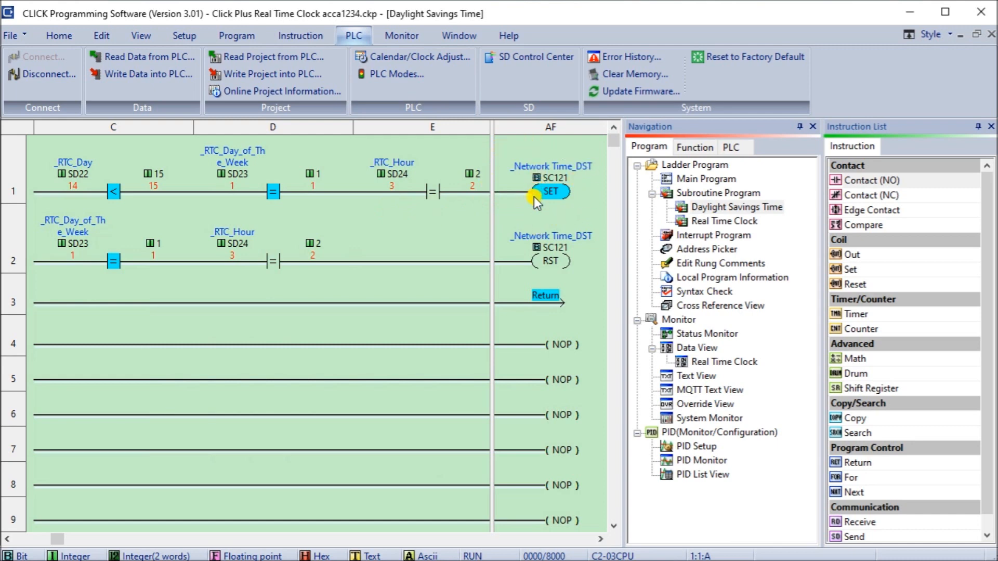
{"action": "mouse_move", "coordinate": [379, 239]}
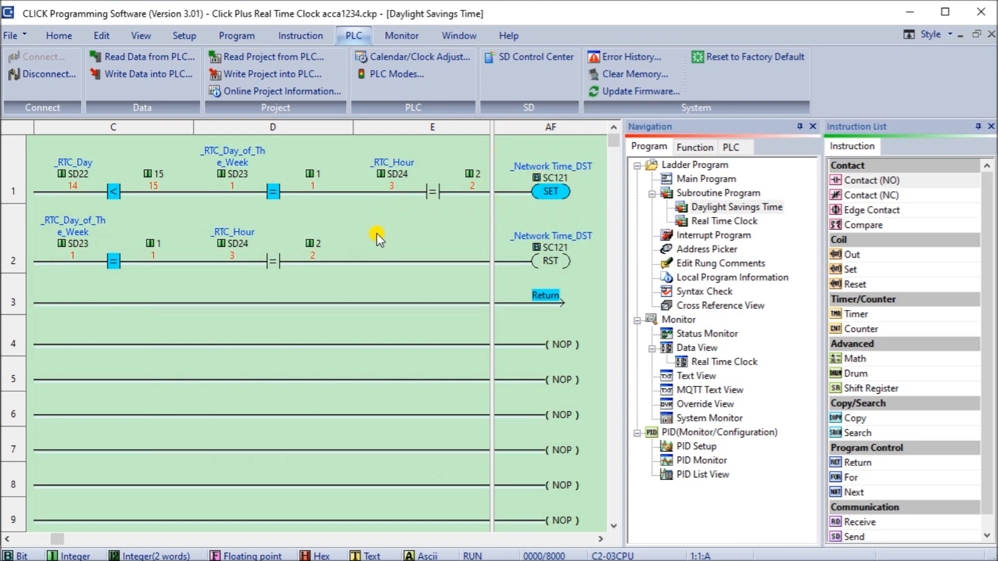
{"action": "mouse_move", "coordinate": [401, 239]}
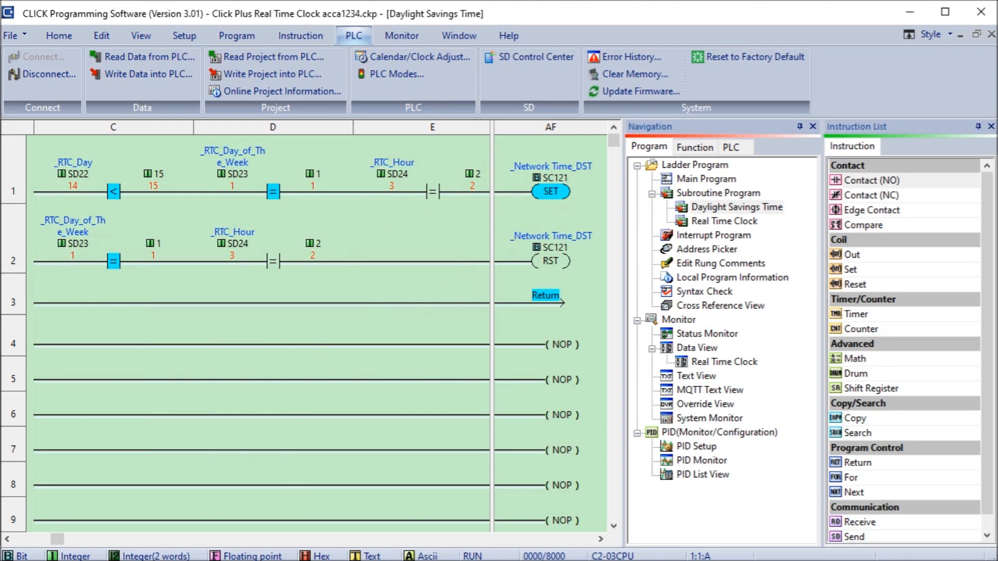
{"action": "left_click", "coordinate": [723, 362]}
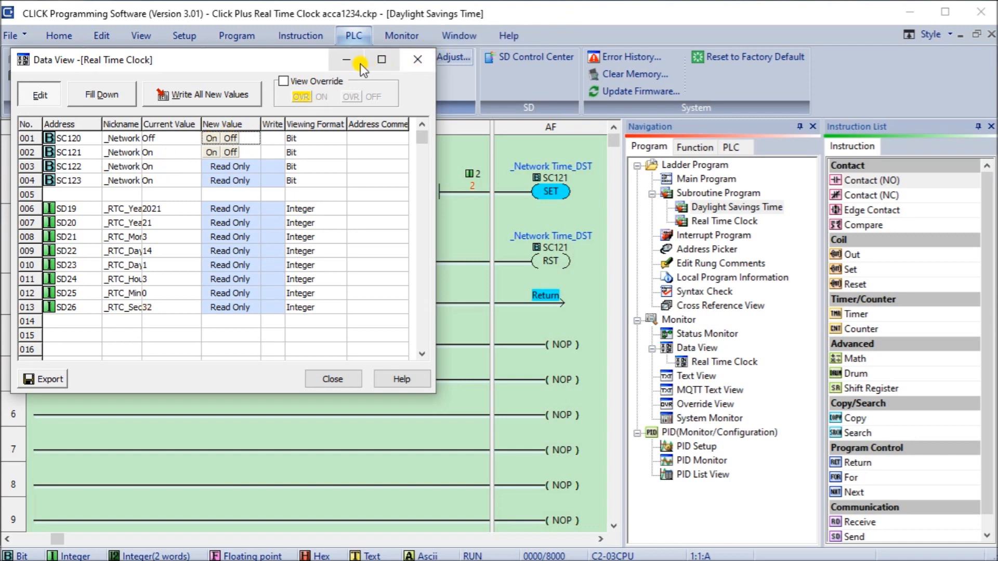
Step: Write the PLC clock to Sunday, November 7, 2021, 01:59:55 AM so the DST flag resets
{"action": "left_click", "coordinate": [418, 59]}
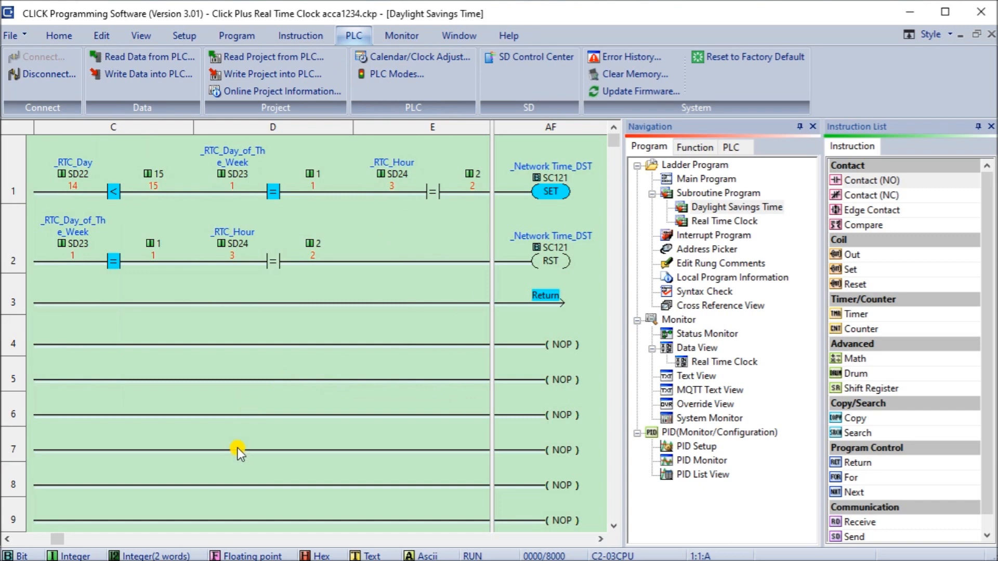
{"action": "mouse_move", "coordinate": [380, 57]}
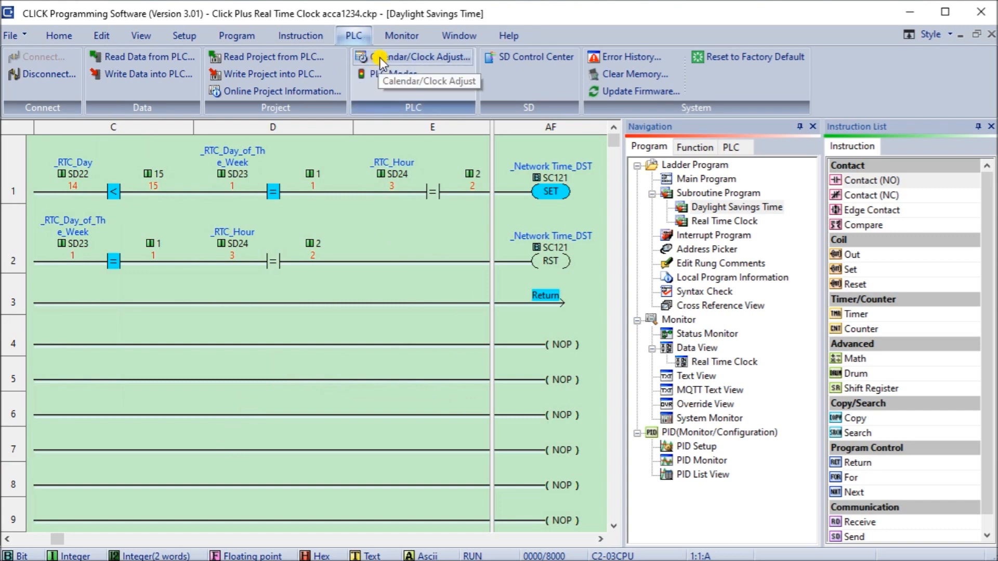
{"action": "left_click", "coordinate": [417, 56]}
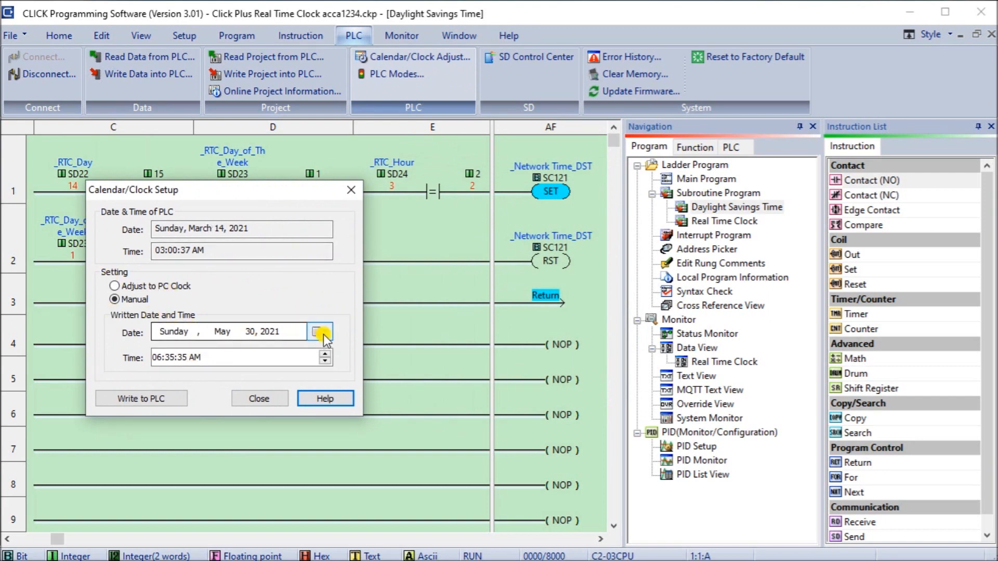
{"action": "left_click", "coordinate": [321, 331]}
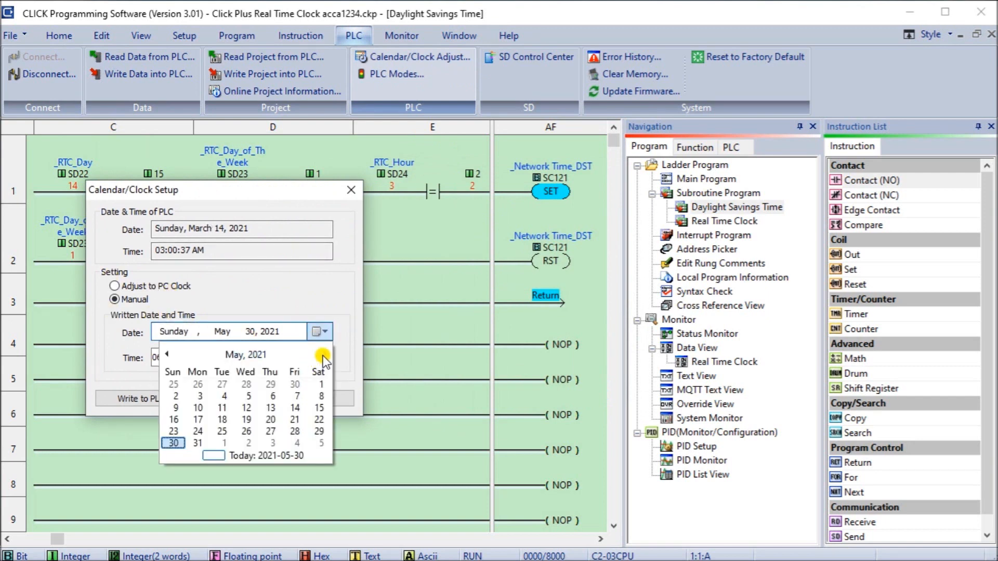
{"action": "left_click", "coordinate": [324, 355]}
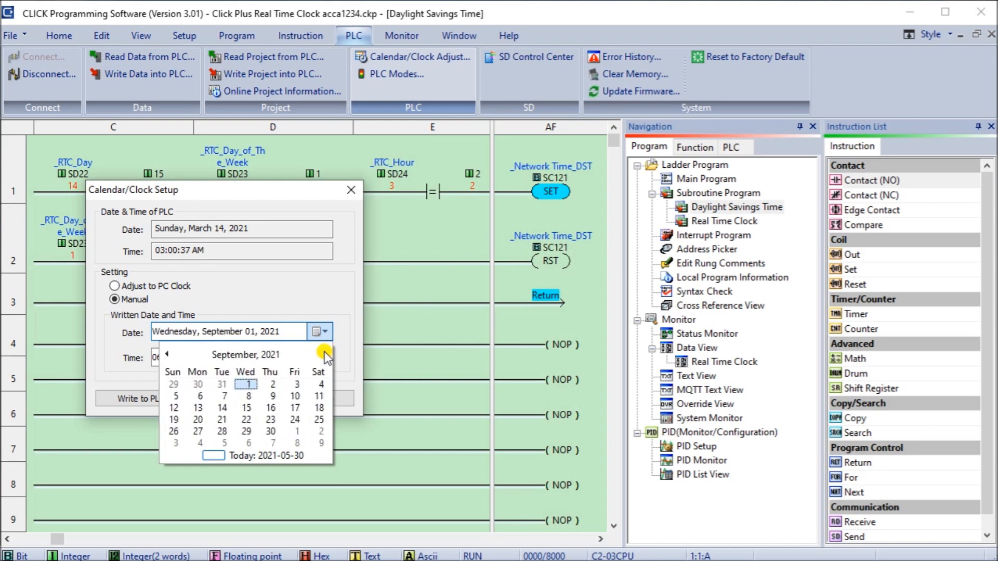
{"action": "left_click", "coordinate": [325, 354]}
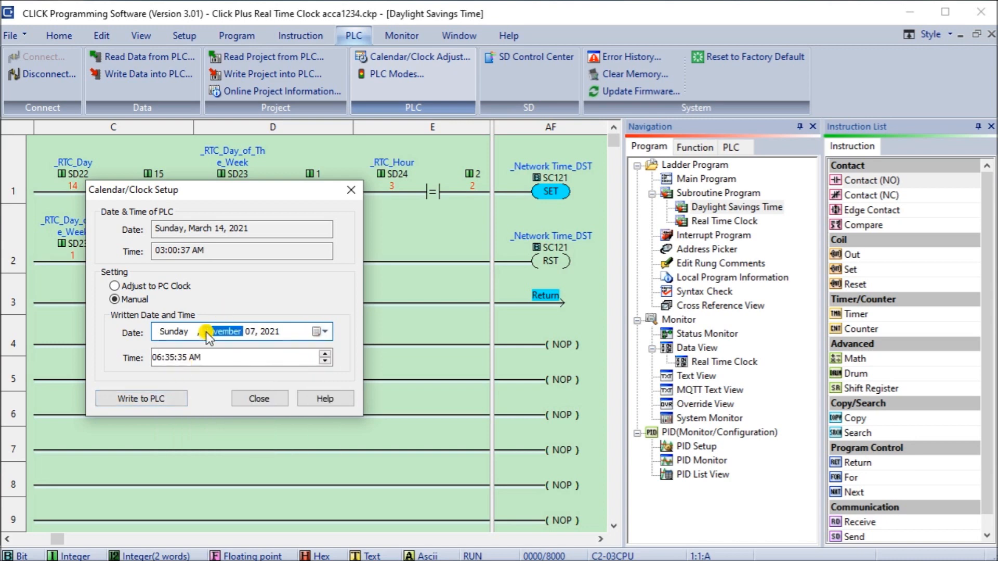
{"action": "left_click", "coordinate": [159, 357]}
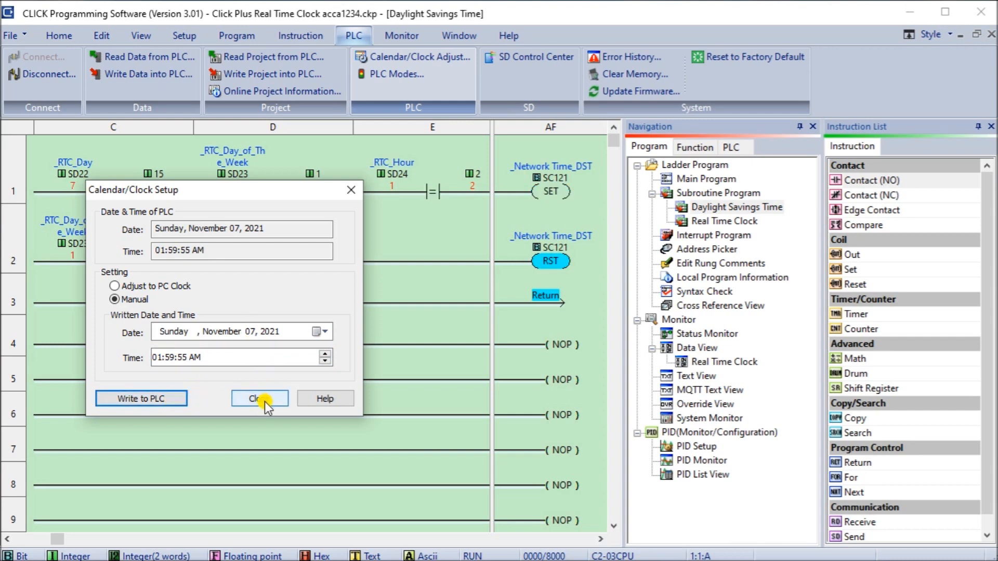
{"action": "left_click", "coordinate": [259, 398]}
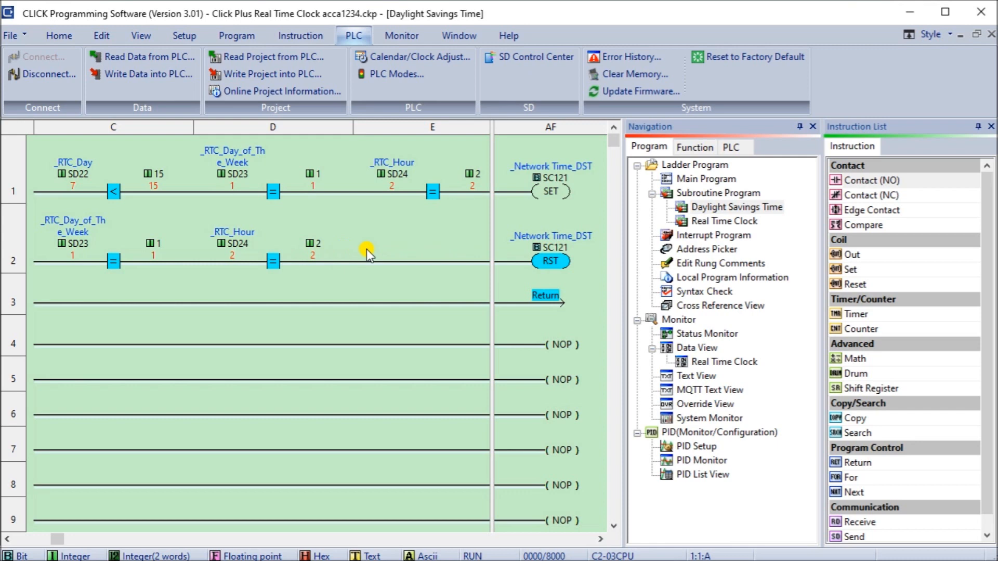
{"action": "left_click", "coordinate": [723, 220]}
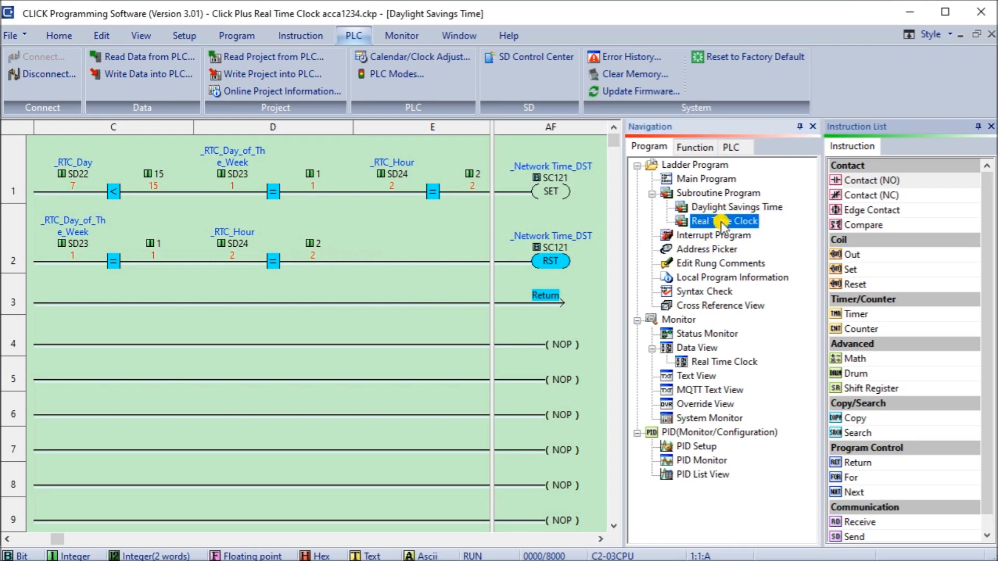
{"action": "double_click", "coordinate": [723, 220]}
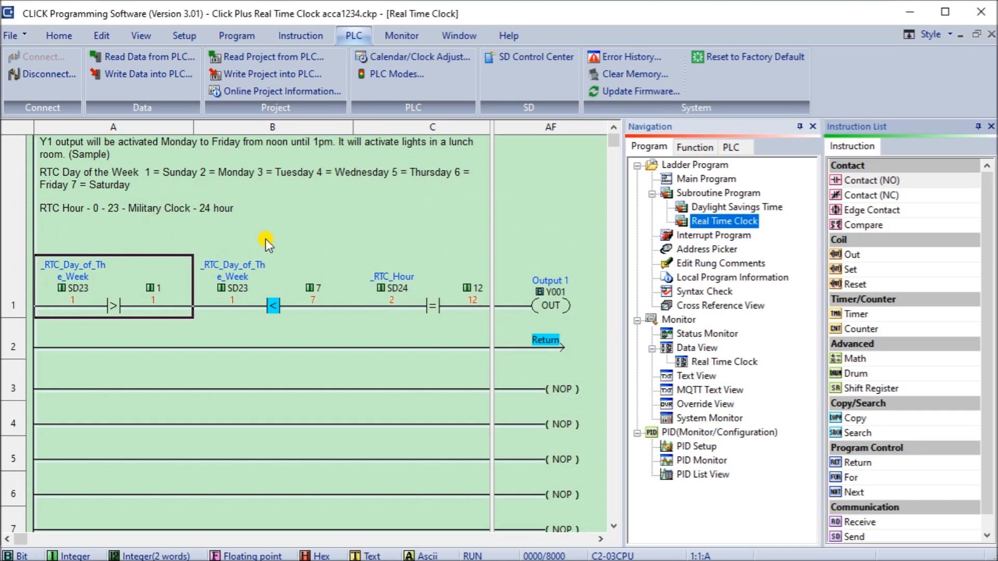
{"action": "mouse_move", "coordinate": [551, 288]}
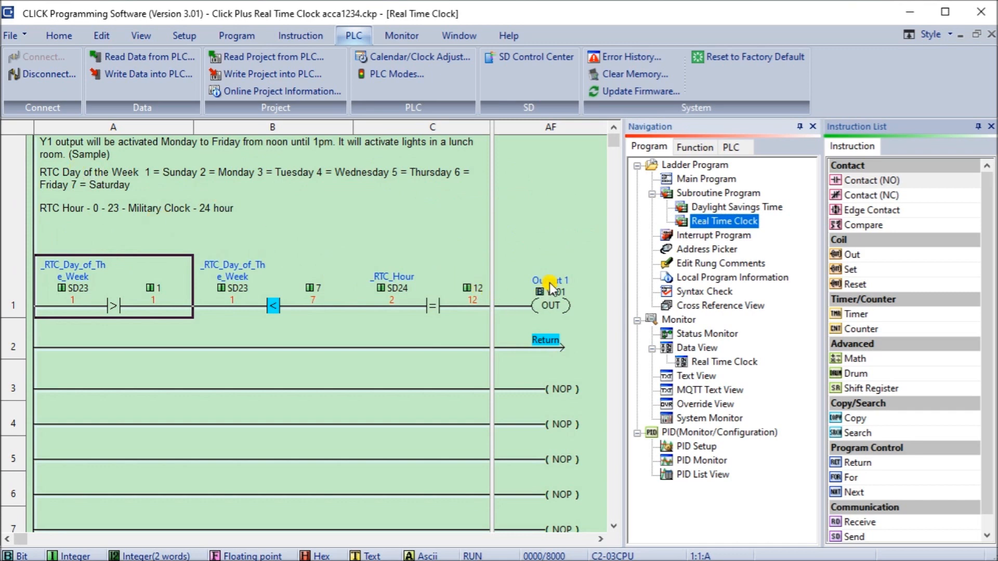
{"action": "mouse_move", "coordinate": [185, 158]}
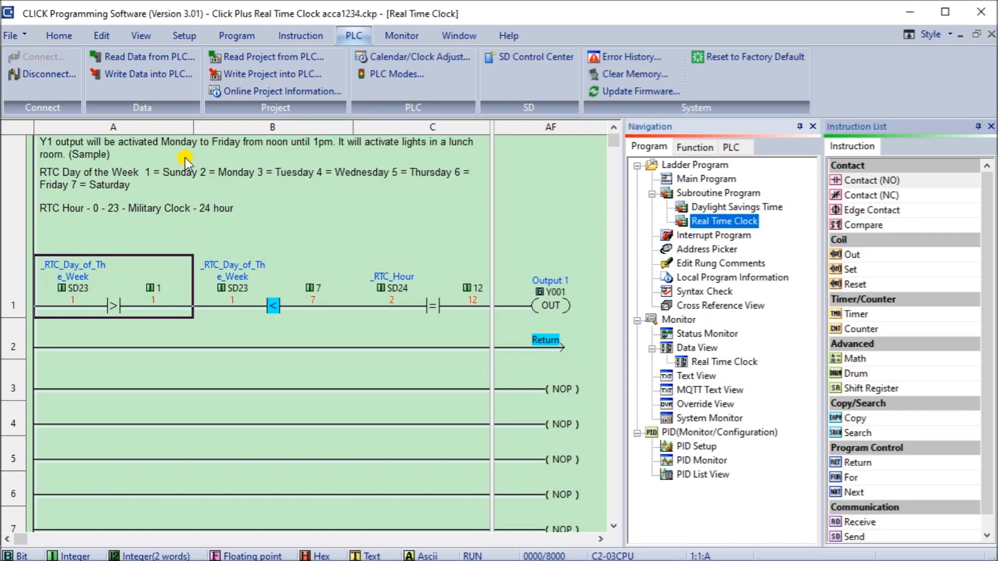
{"action": "mouse_move", "coordinate": [61, 278]}
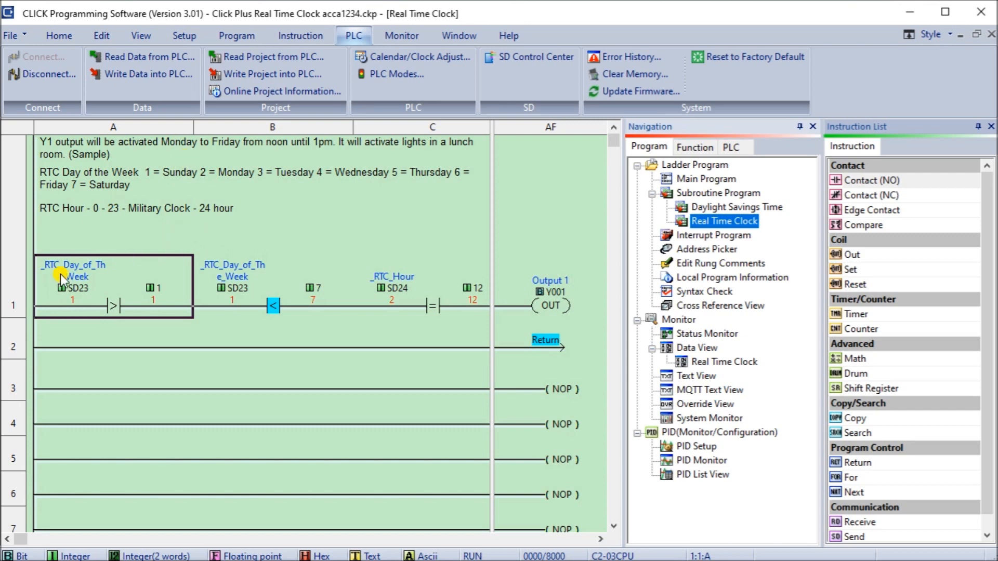
{"action": "mouse_move", "coordinate": [114, 274]}
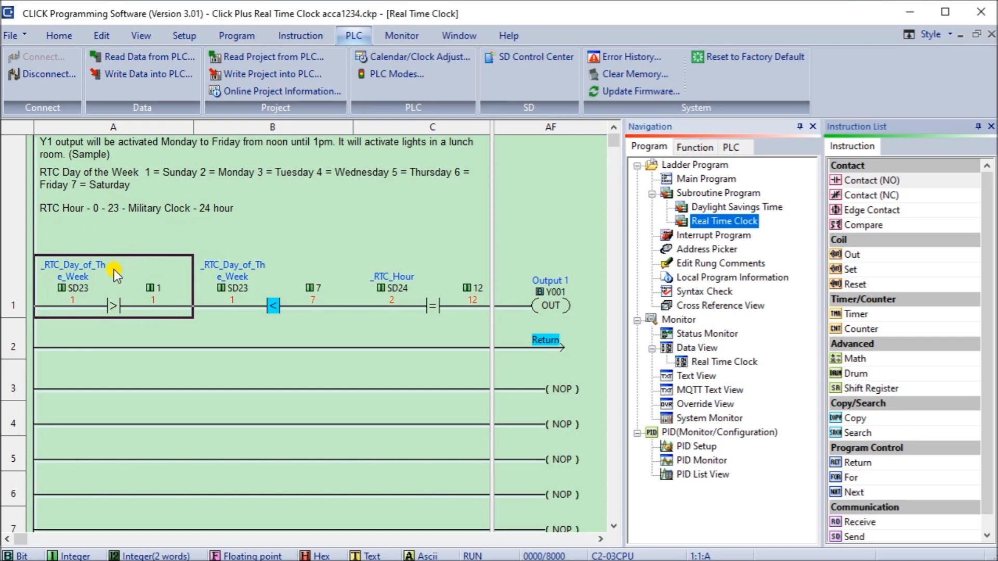
{"action": "mouse_move", "coordinate": [115, 279]}
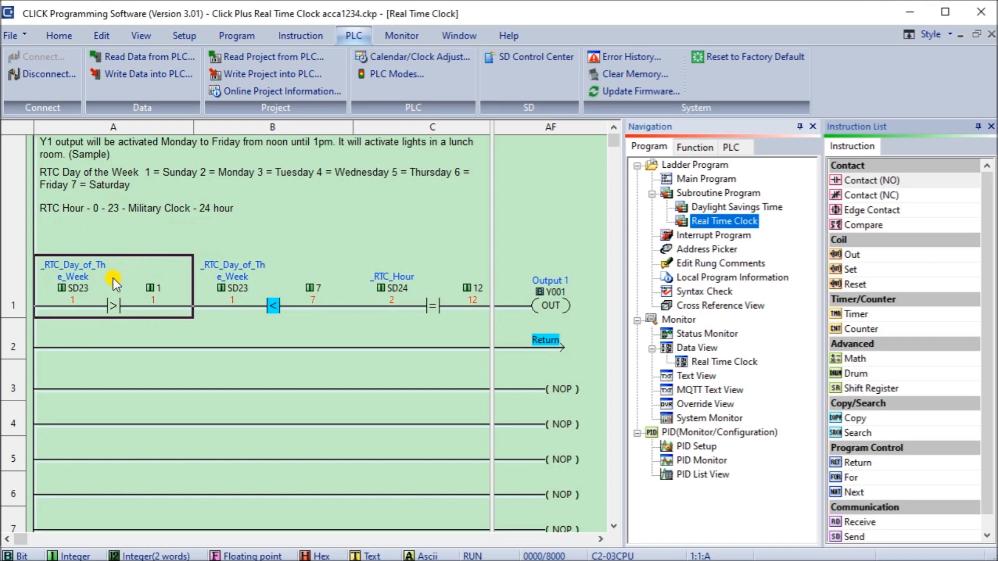
{"action": "mouse_move", "coordinate": [117, 317]}
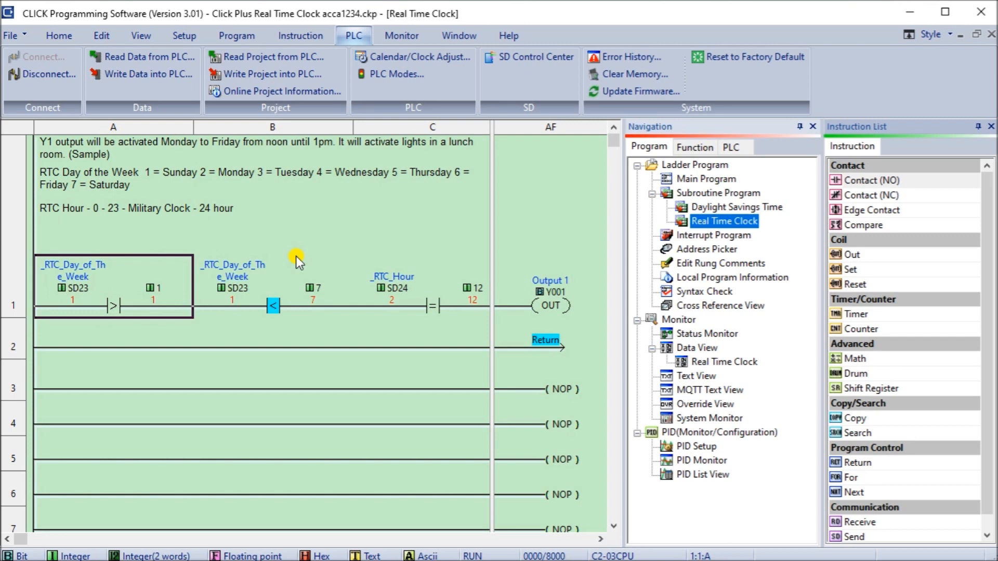
{"action": "mouse_move", "coordinate": [494, 294]}
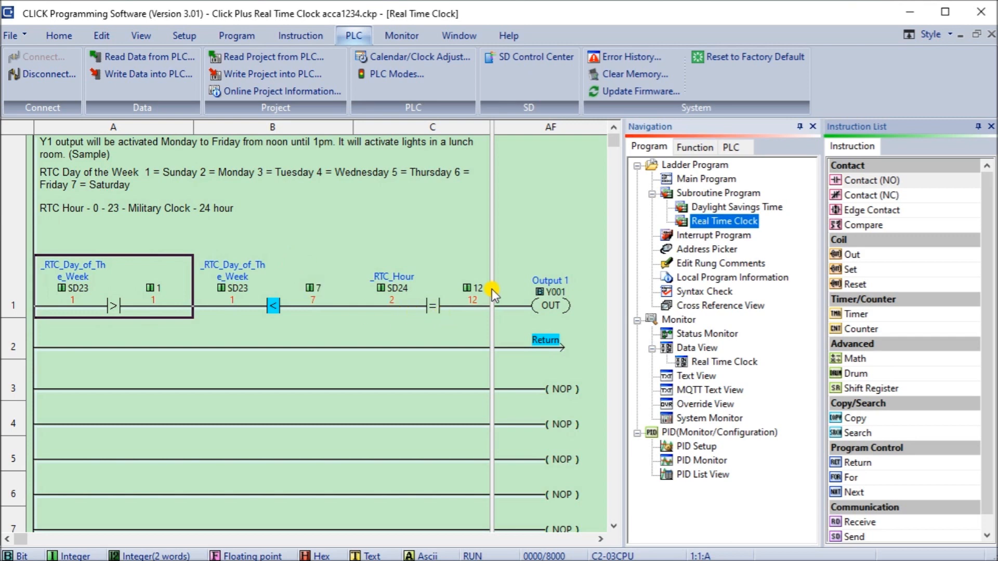
{"action": "mouse_move", "coordinate": [417, 239]}
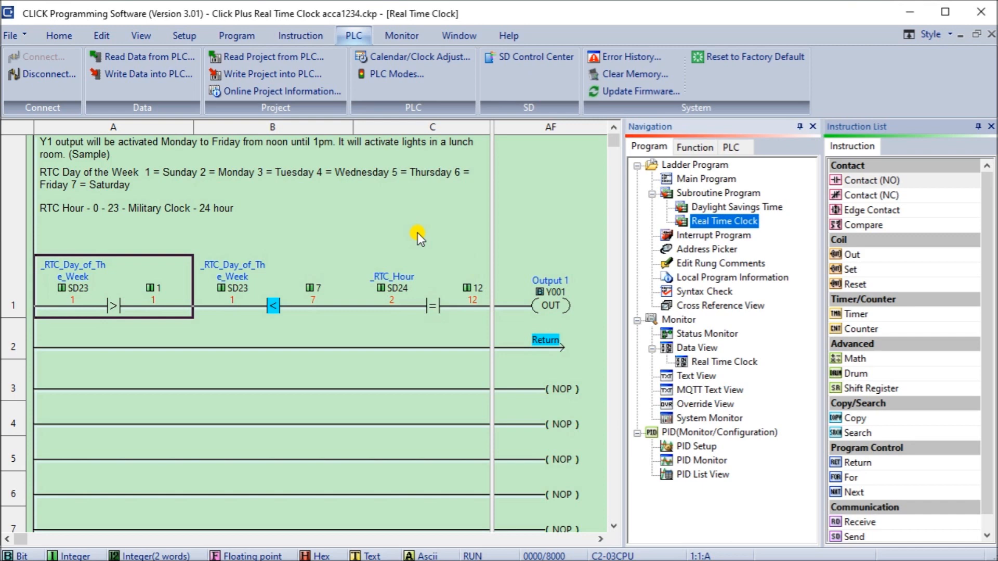
{"action": "mouse_move", "coordinate": [564, 296]}
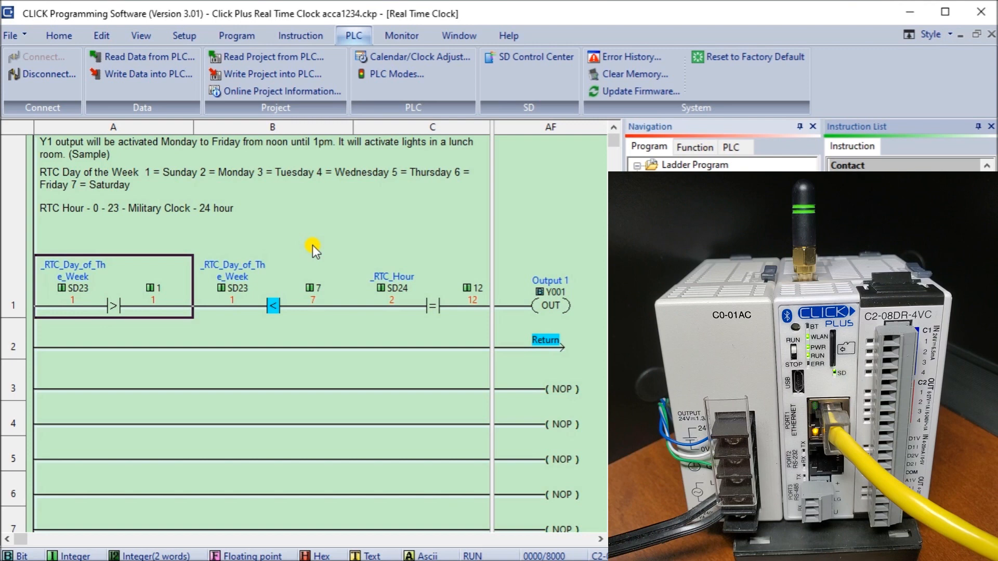
{"action": "mouse_move", "coordinate": [315, 245]}
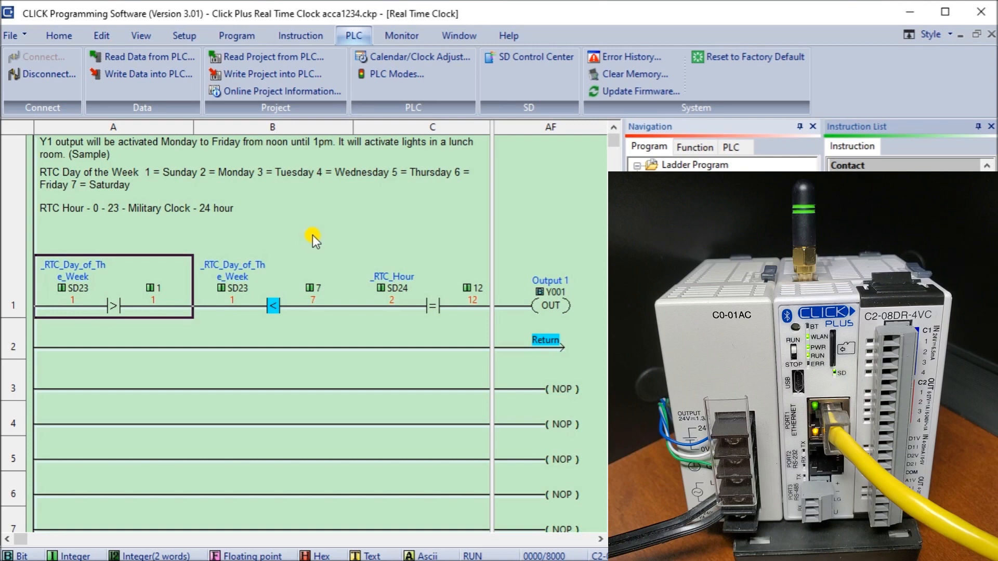
{"action": "mouse_move", "coordinate": [427, 57]}
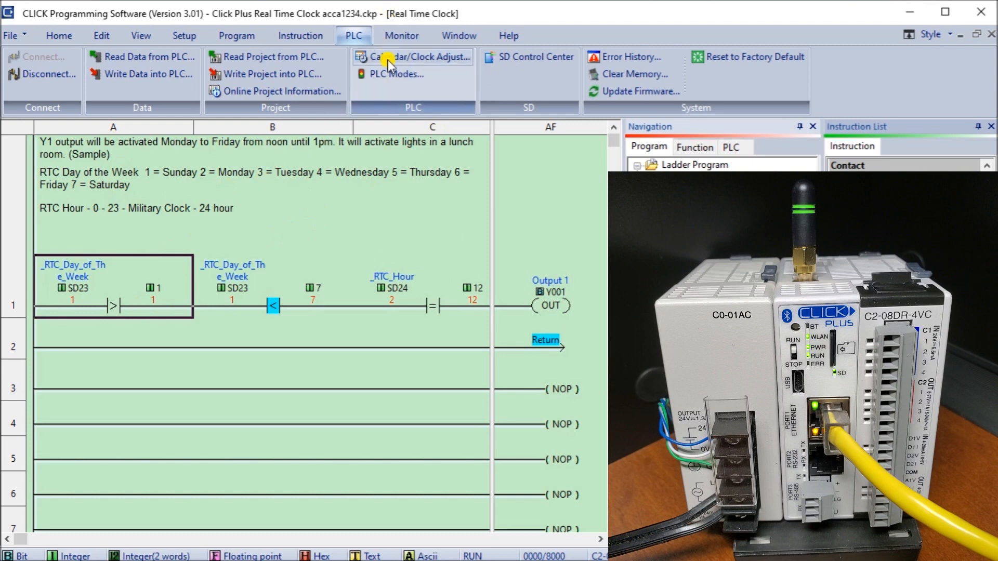
Step: Write the PLC clock to Monday, May 31, 2021 at 11:59 so the lunch-room output turns on
{"action": "left_click", "coordinate": [417, 56]}
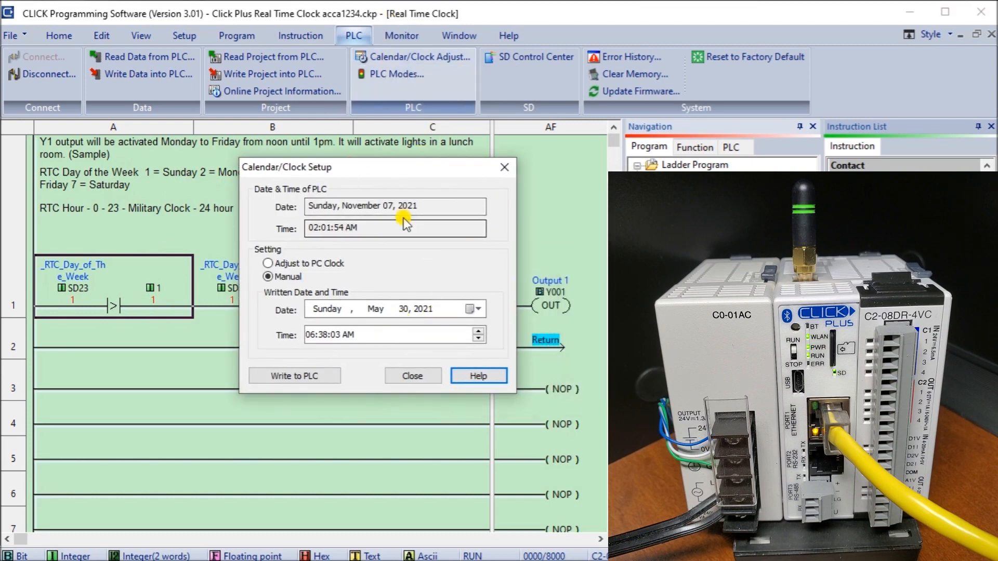
{"action": "left_click", "coordinate": [472, 310]}
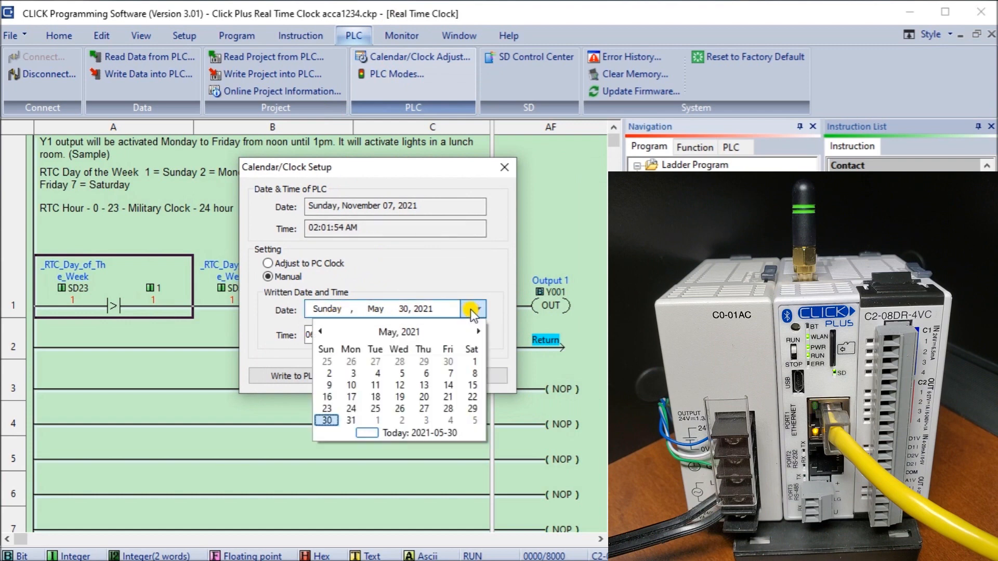
{"action": "mouse_move", "coordinate": [362, 404]}
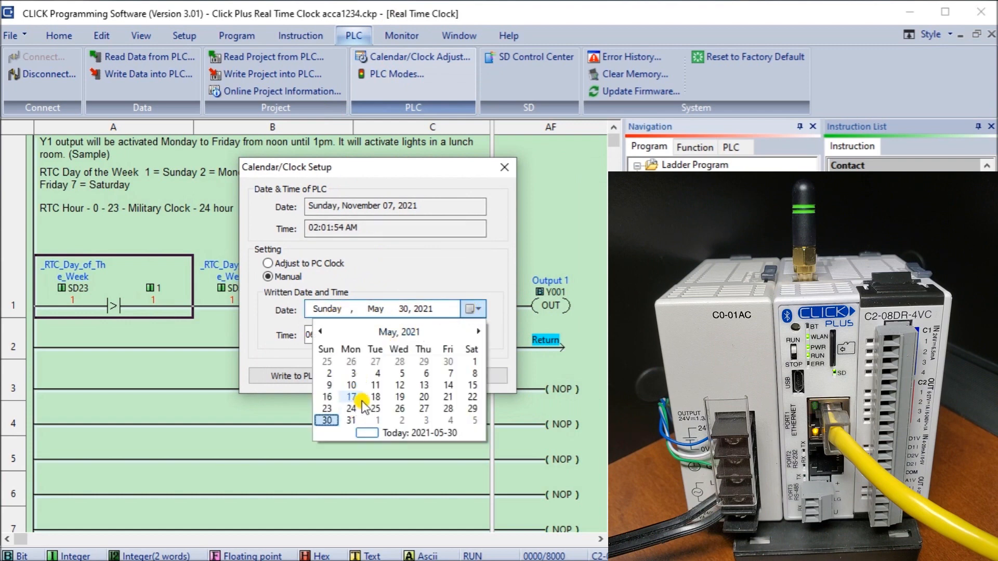
{"action": "left_click", "coordinate": [350, 409]}
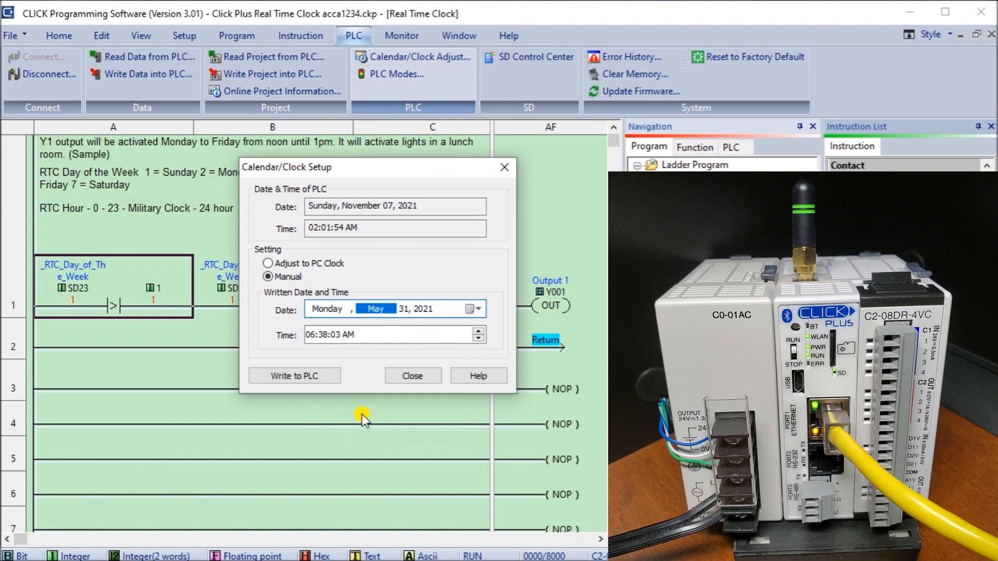
{"action": "left_click", "coordinate": [318, 335]}
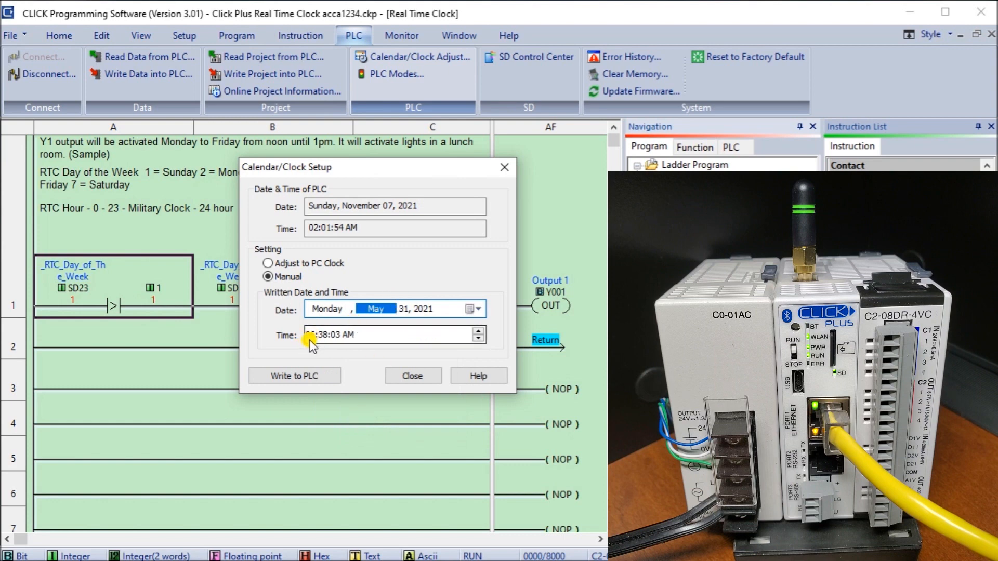
{"action": "left_click", "coordinate": [312, 335]}
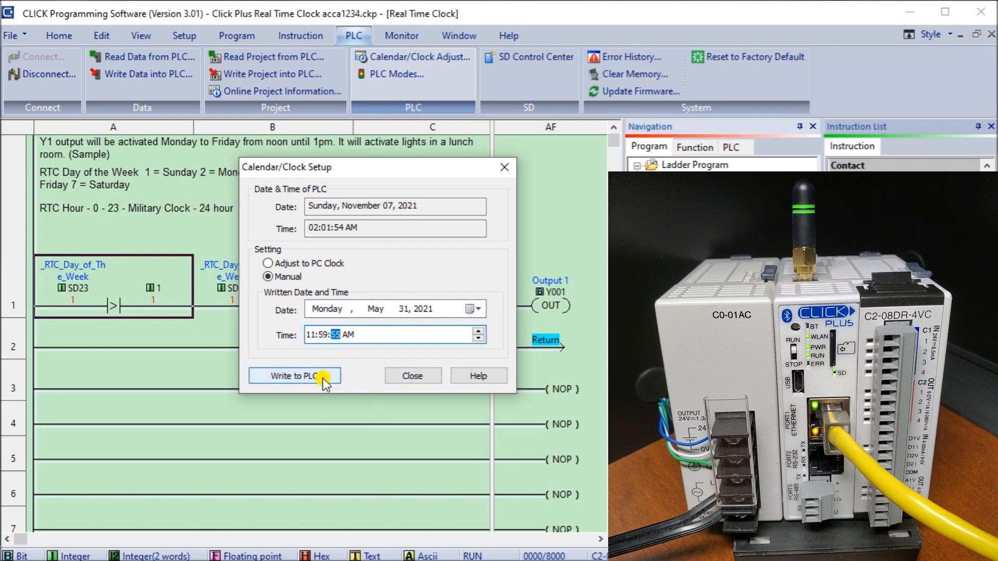
{"action": "left_click", "coordinate": [293, 375]}
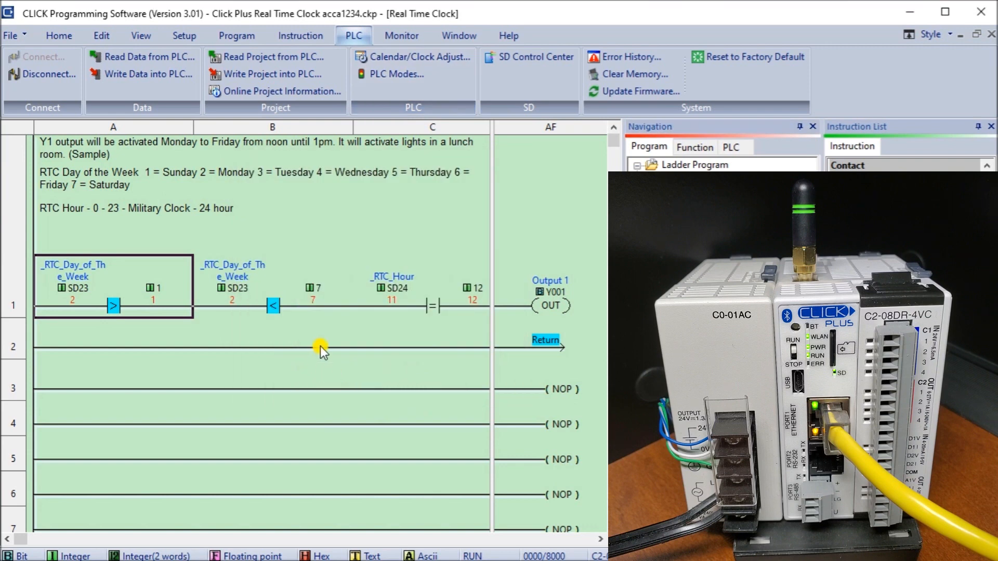
{"action": "mouse_move", "coordinate": [429, 310]}
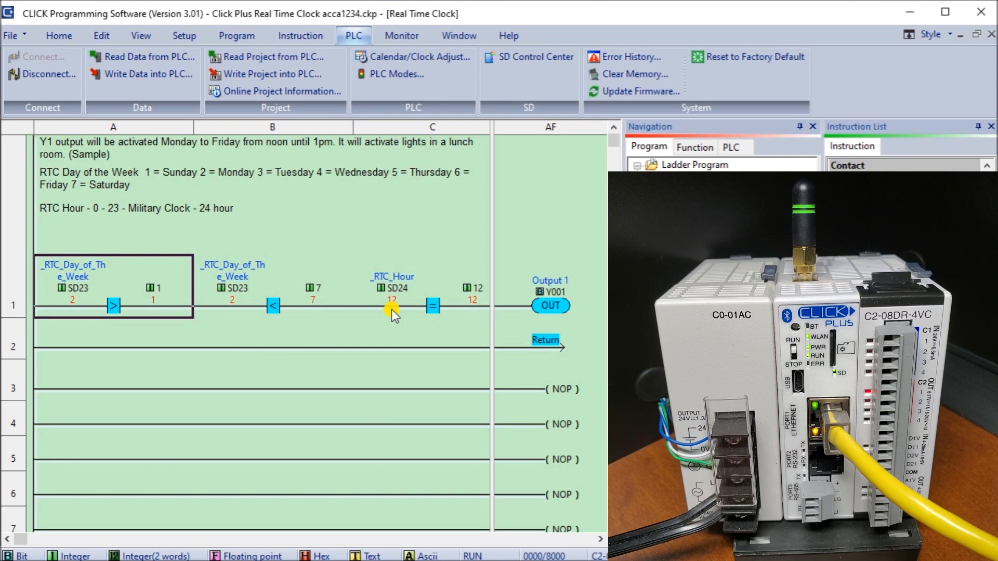
{"action": "mouse_move", "coordinate": [291, 266]}
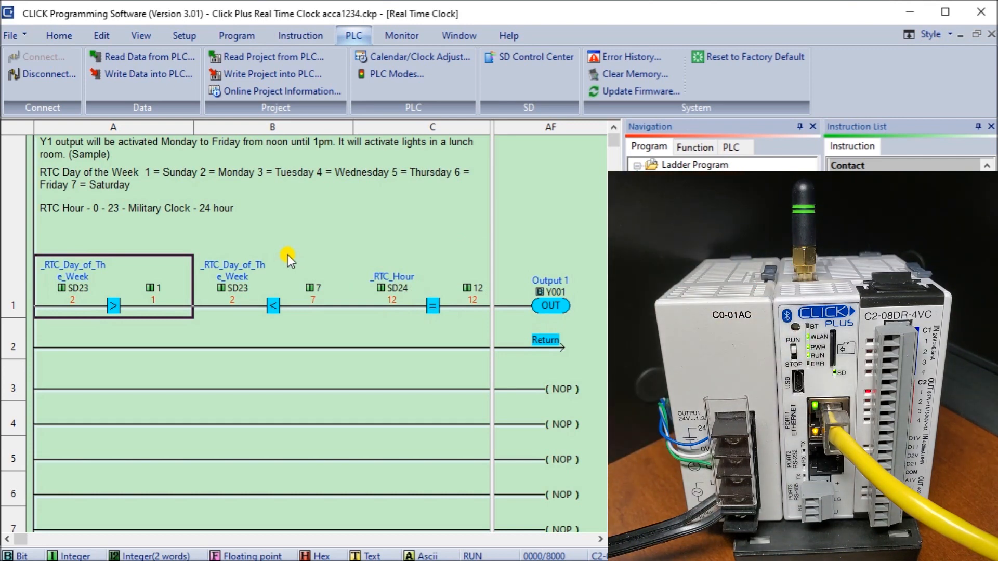
Step: Write the PLC clock to Monday, May 31, 12:59:55 PM so output Y1 switches off at 1 pm
{"action": "left_click", "coordinate": [413, 57]}
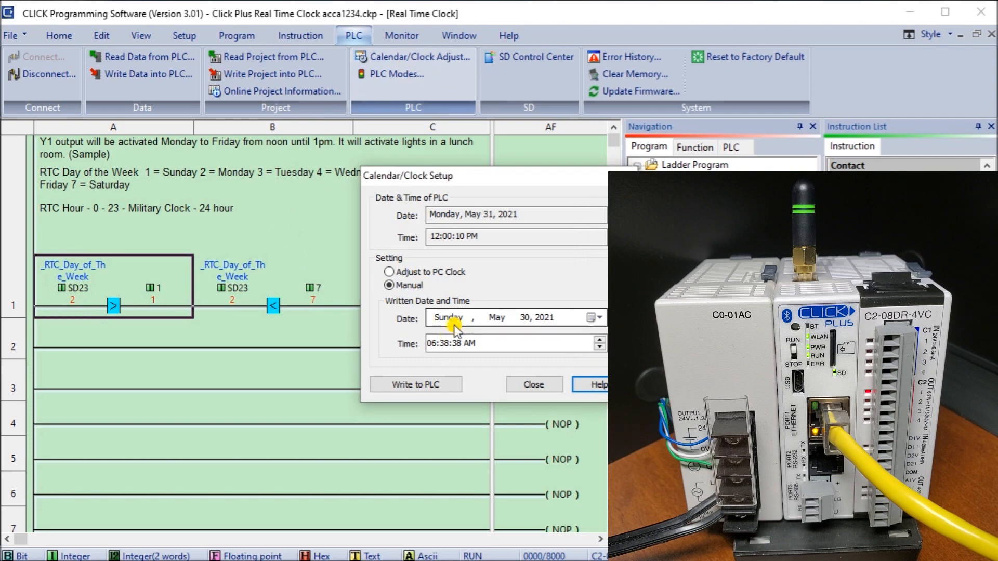
{"action": "left_click", "coordinate": [597, 317]}
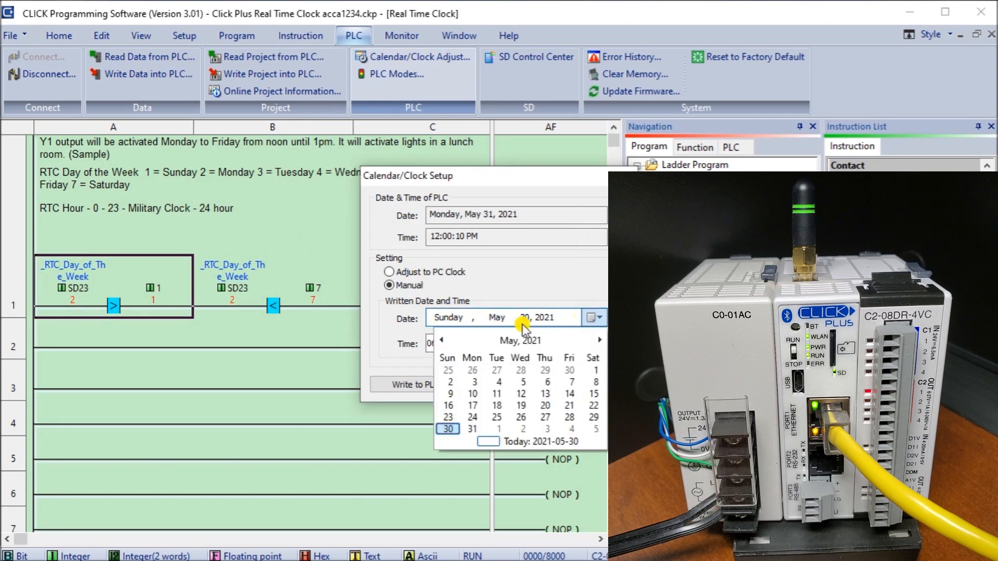
{"action": "left_click", "coordinate": [472, 428]}
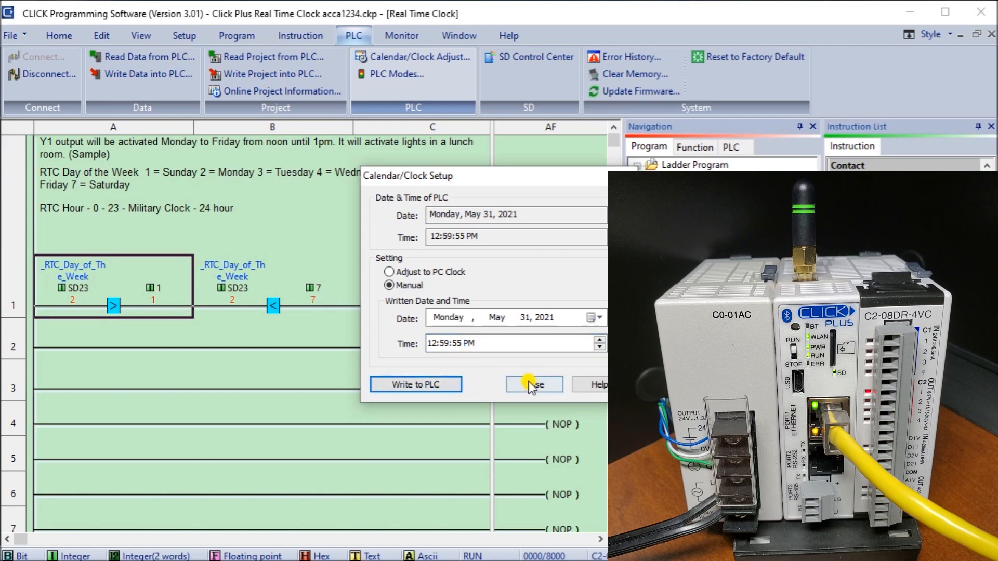
{"action": "left_click", "coordinate": [534, 383]}
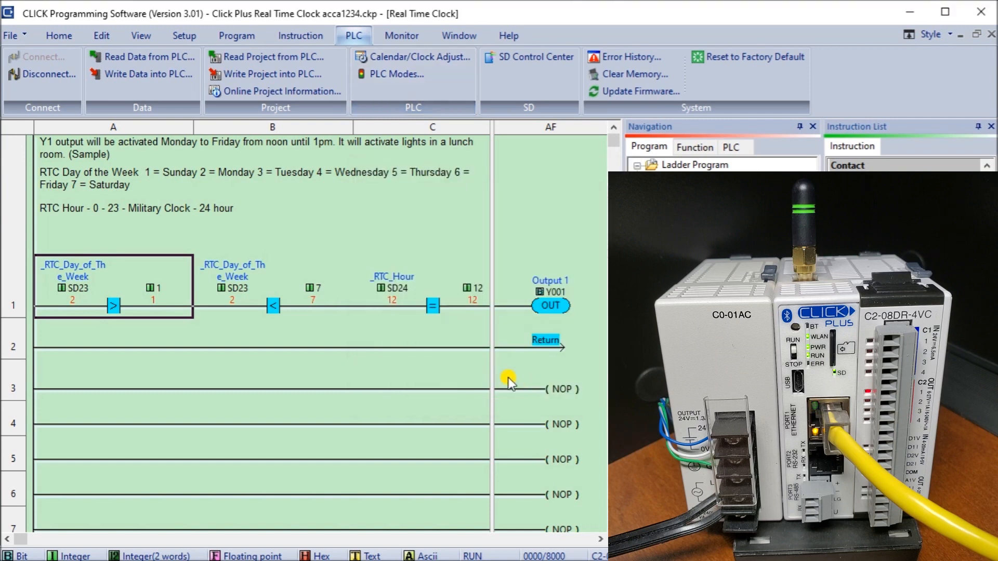
{"action": "mouse_move", "coordinate": [378, 321]}
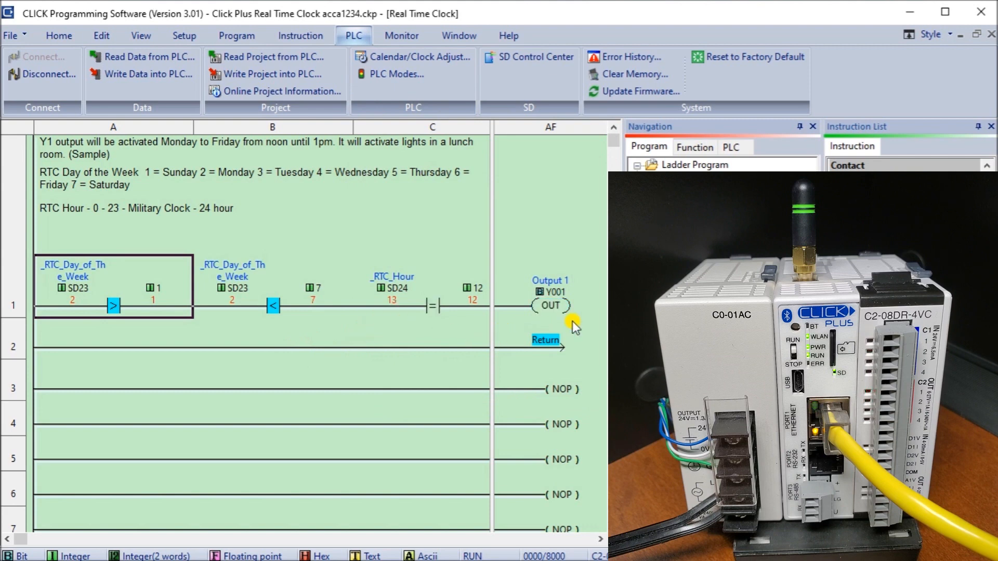
{"action": "mouse_move", "coordinate": [314, 354]}
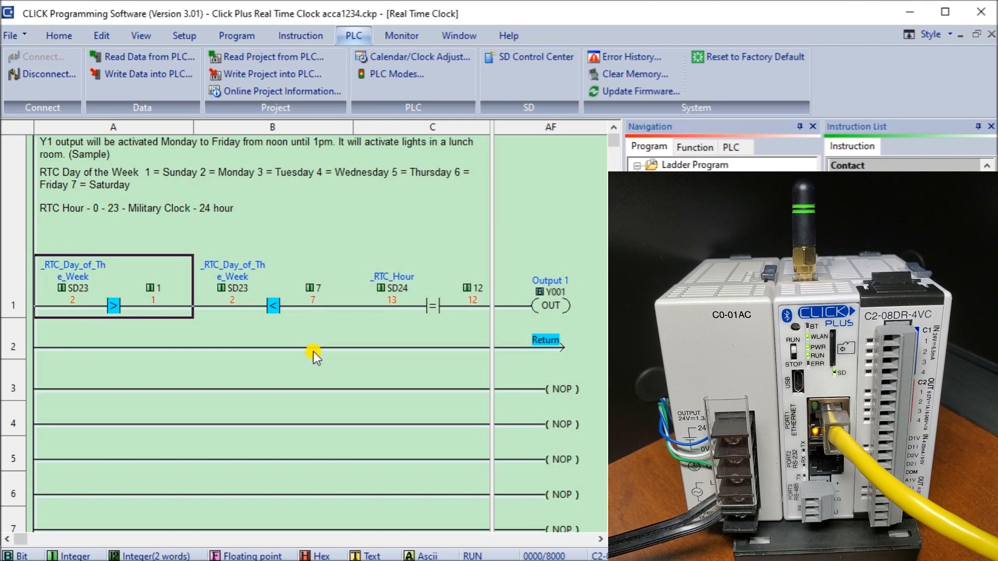
{"action": "mouse_move", "coordinate": [153, 363]}
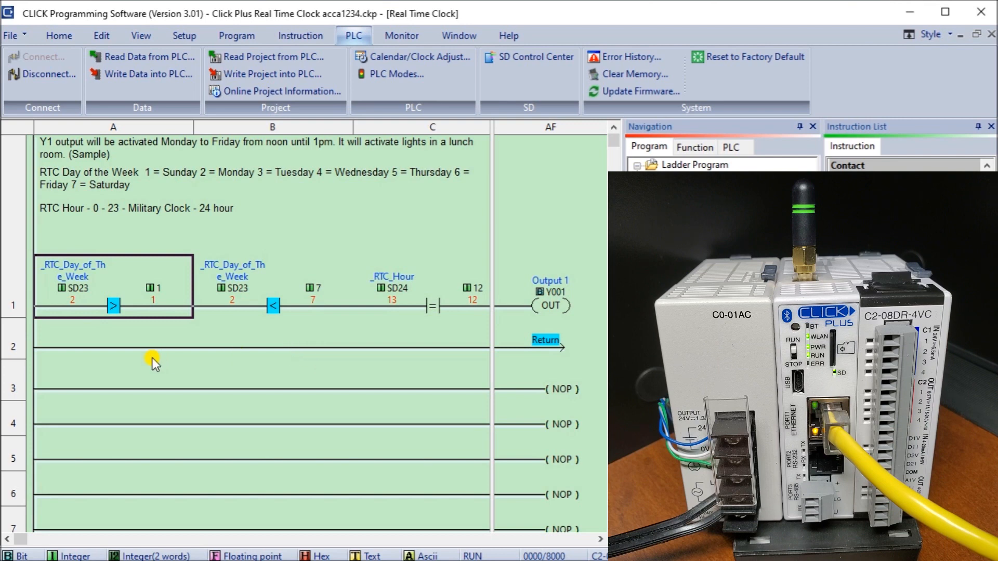